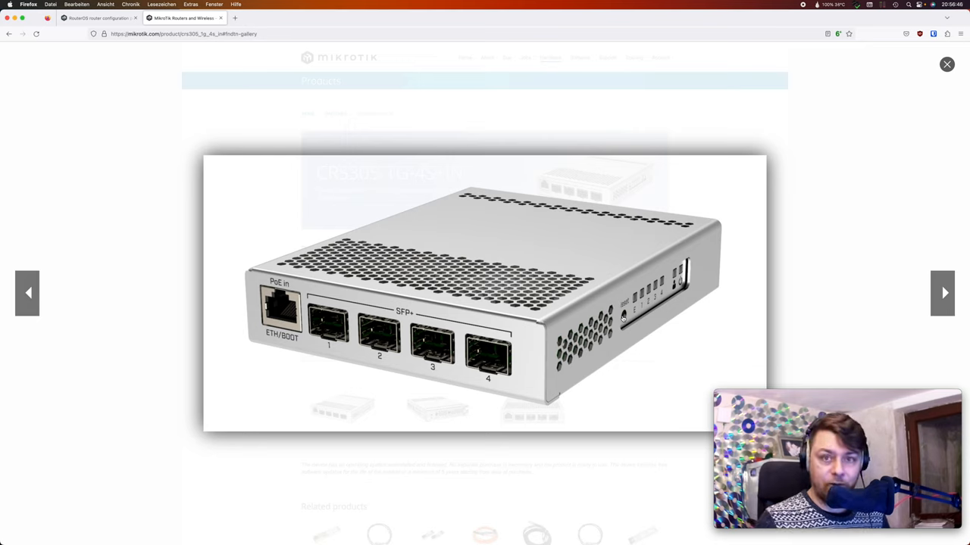
- Browse the CRS305 product photos through to the rear view, then close the lightbox gallery
left_click(942, 294)
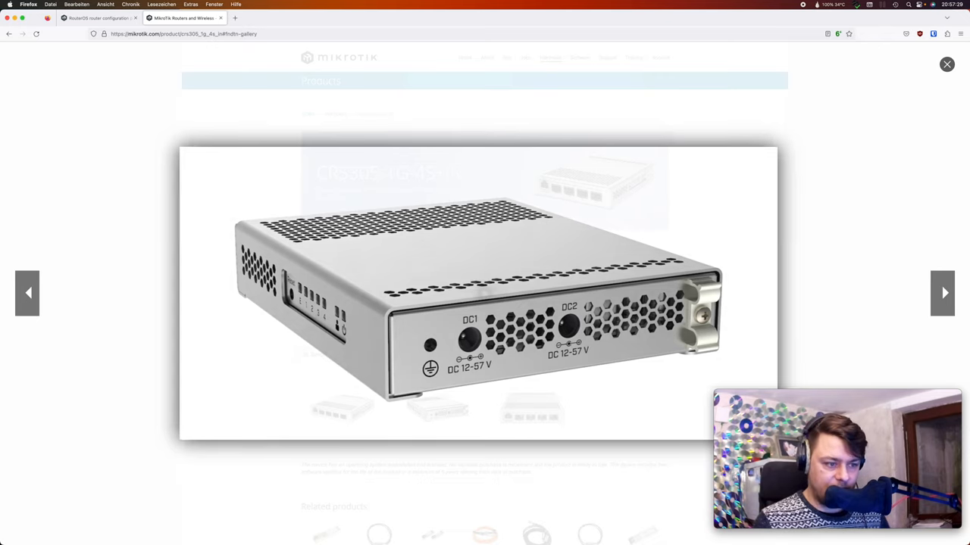
left_click(943, 293)
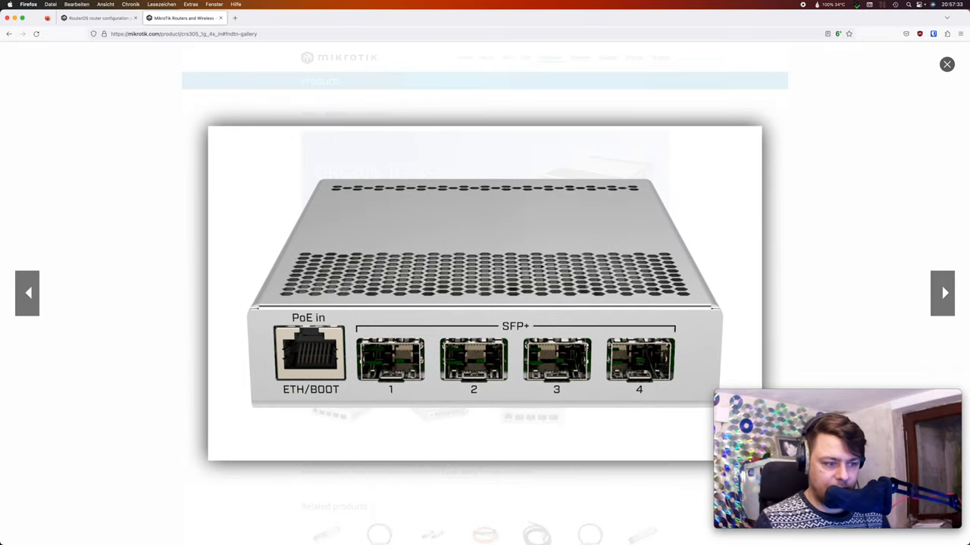
left_click(942, 294)
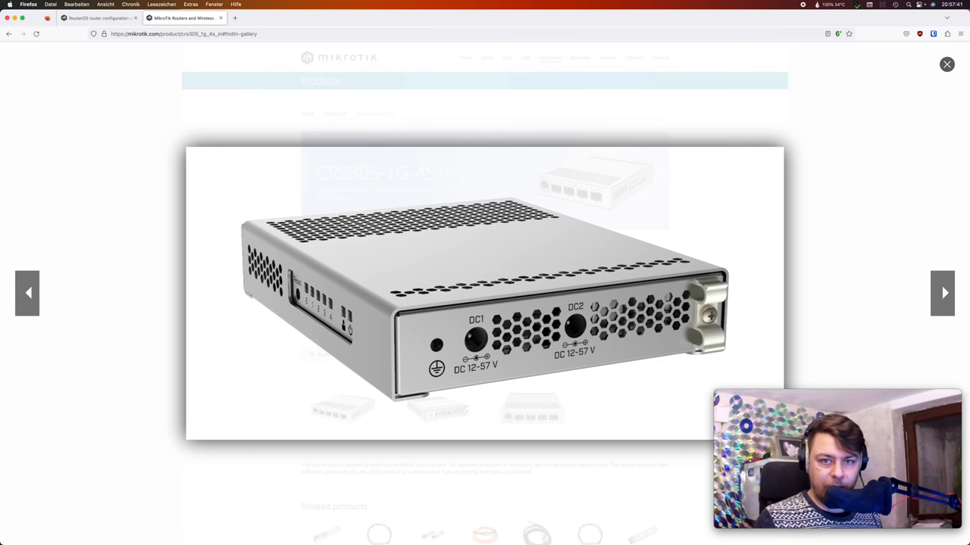
left_click(947, 64)
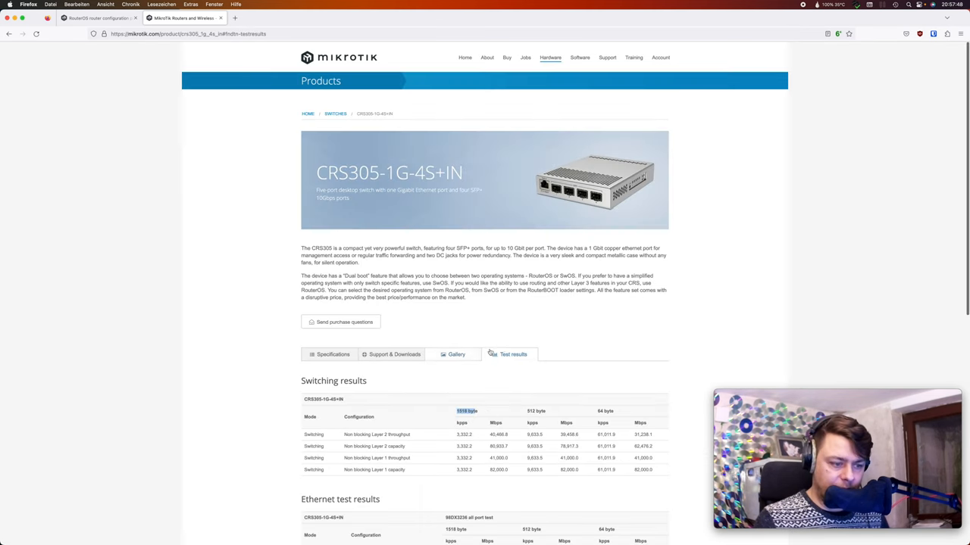
- Scroll down through the switching and Ethernet throughput test result tables
scroll("down", 3)
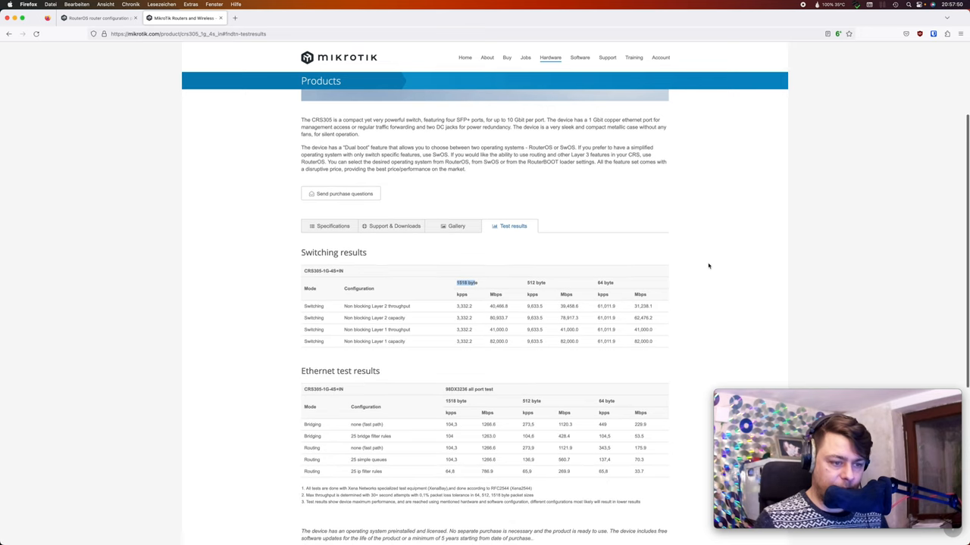
scroll("down", 3)
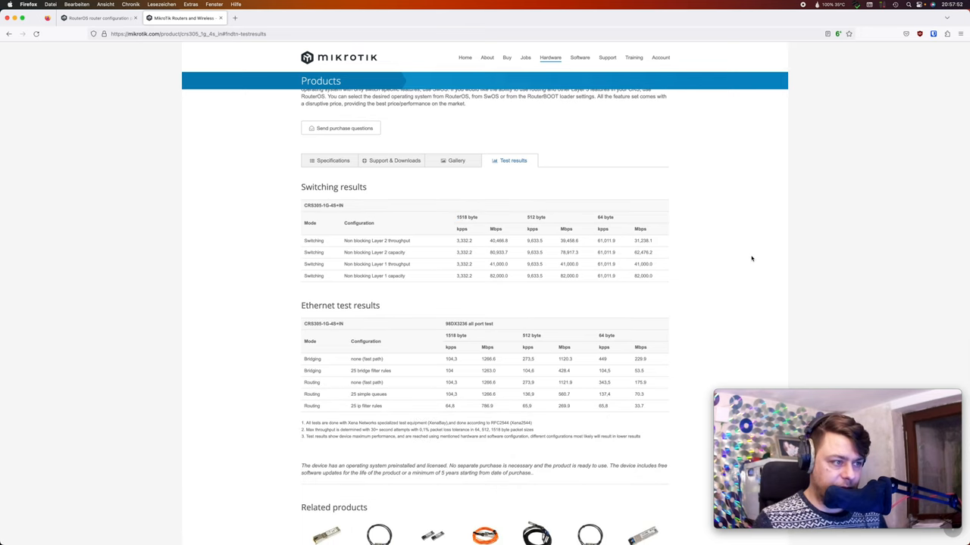
scroll("down", 3)
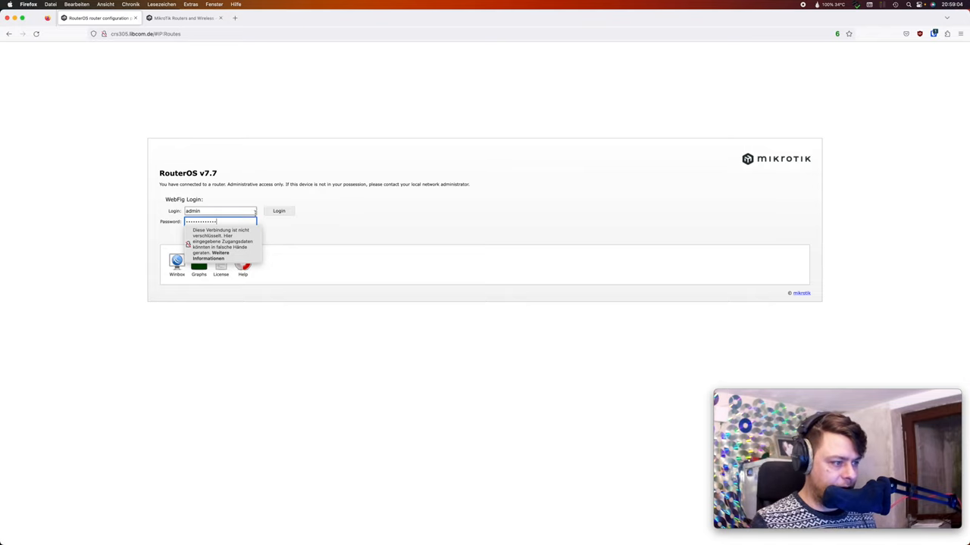
- Log in to the switch's RouterOS v7.7 WebFig with the admin account
left_click(279, 211)
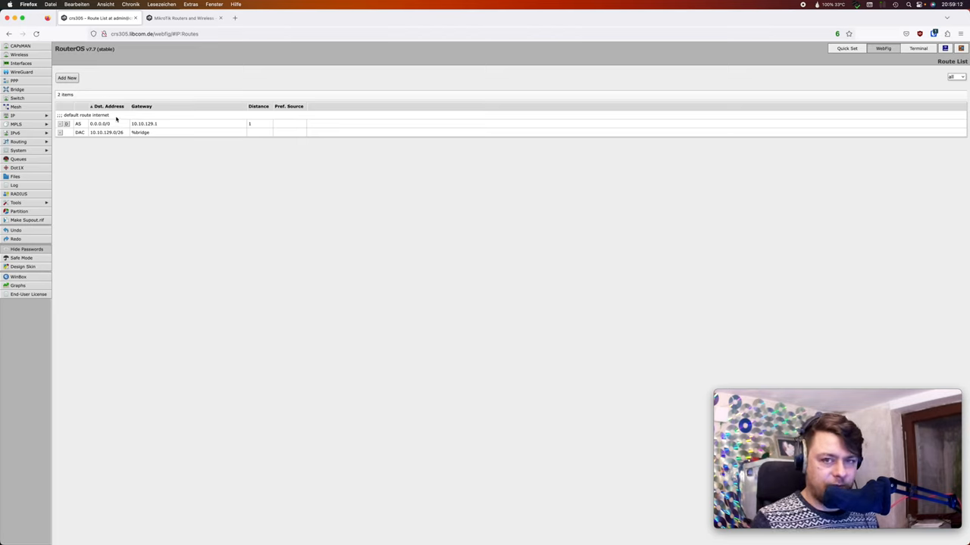
mouse_move(152, 155)
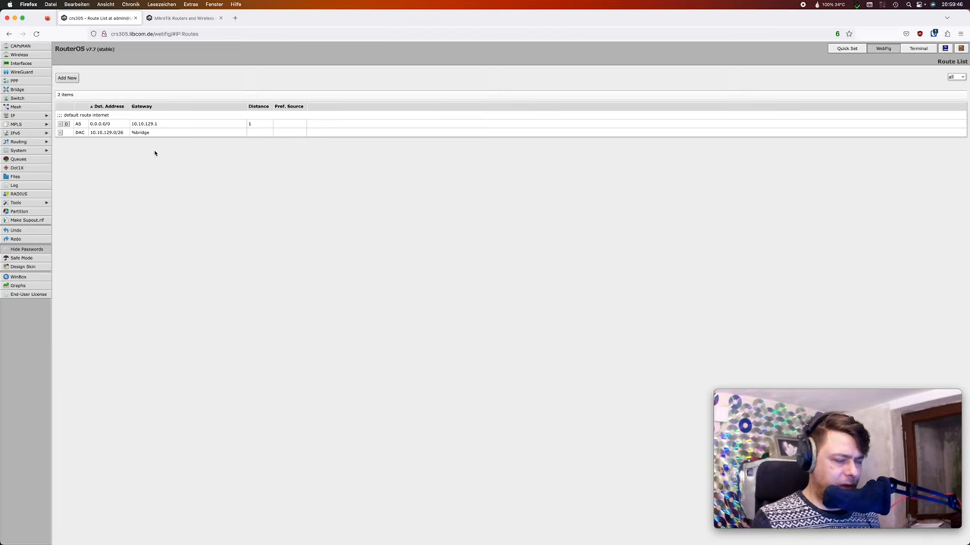
mouse_move(161, 154)
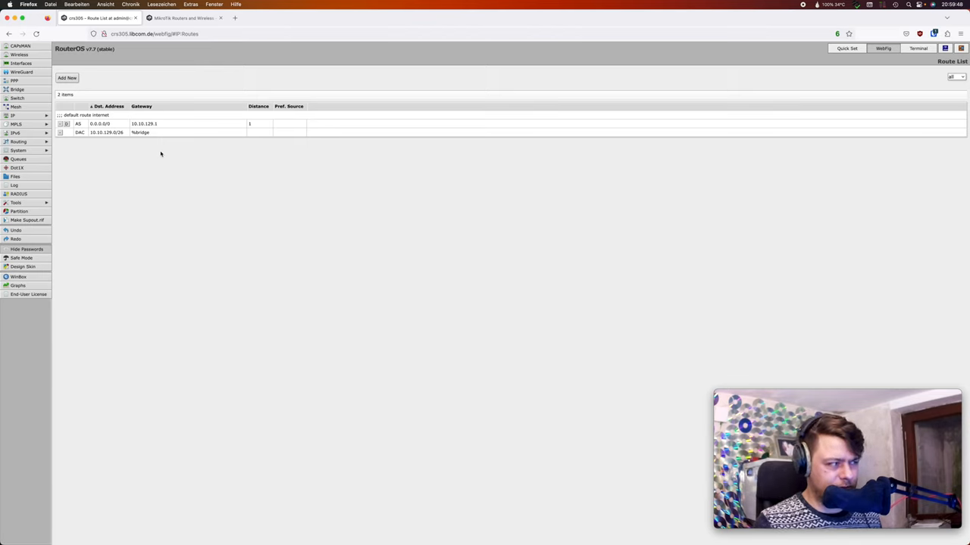
mouse_move(169, 155)
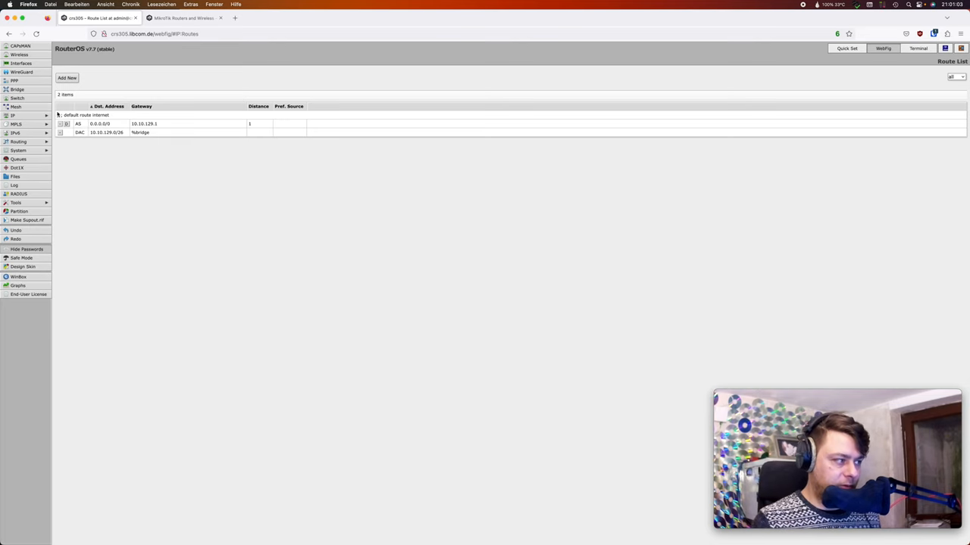
- Inspect the bridge named 'bridge', scrolling down to confirm VLAN Filtering is ticked
left_click(18, 90)
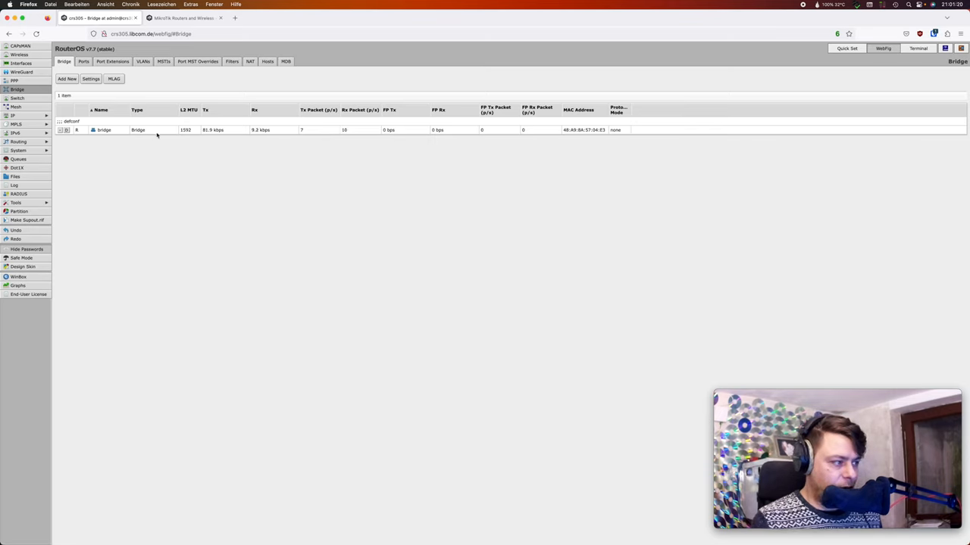
mouse_move(145, 130)
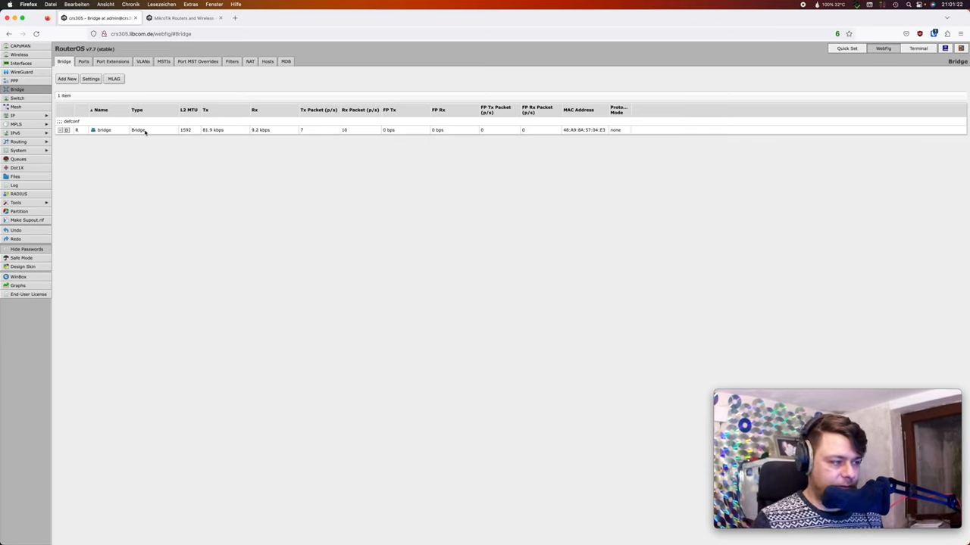
double_click(103, 130)
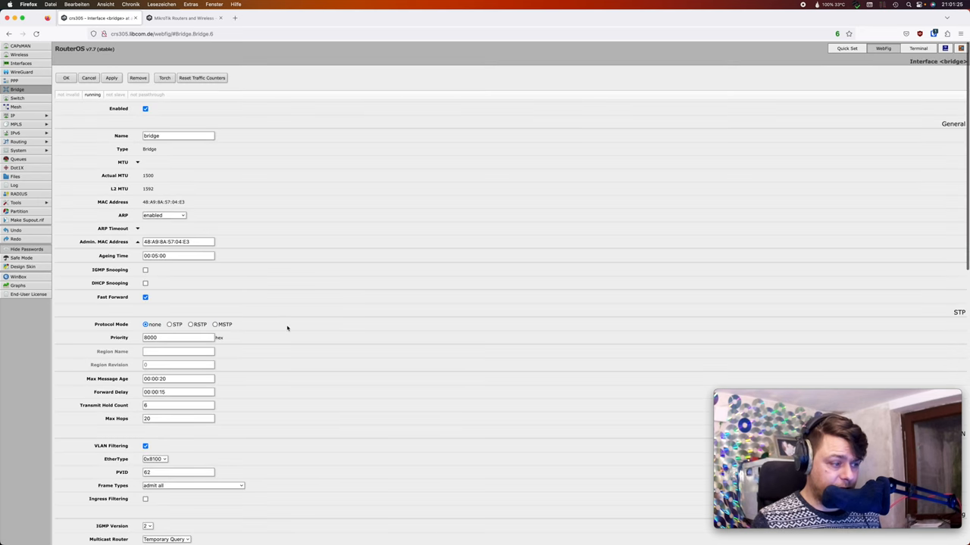
scroll("down", 3)
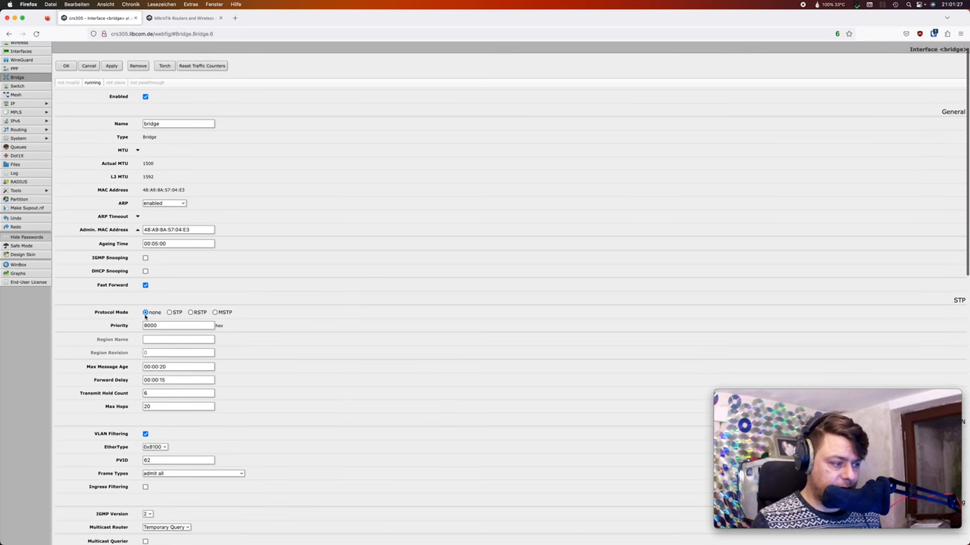
scroll("down", 3)
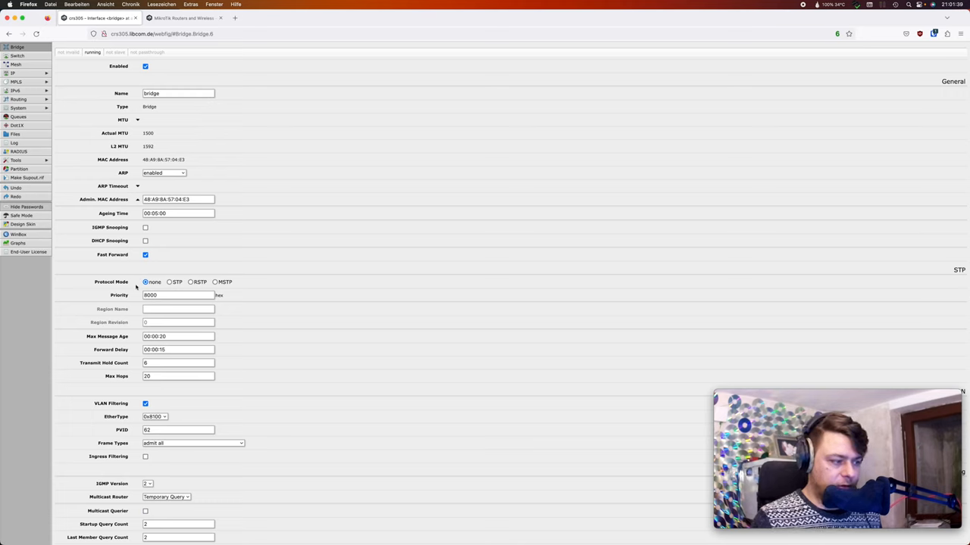
scroll("down", 3)
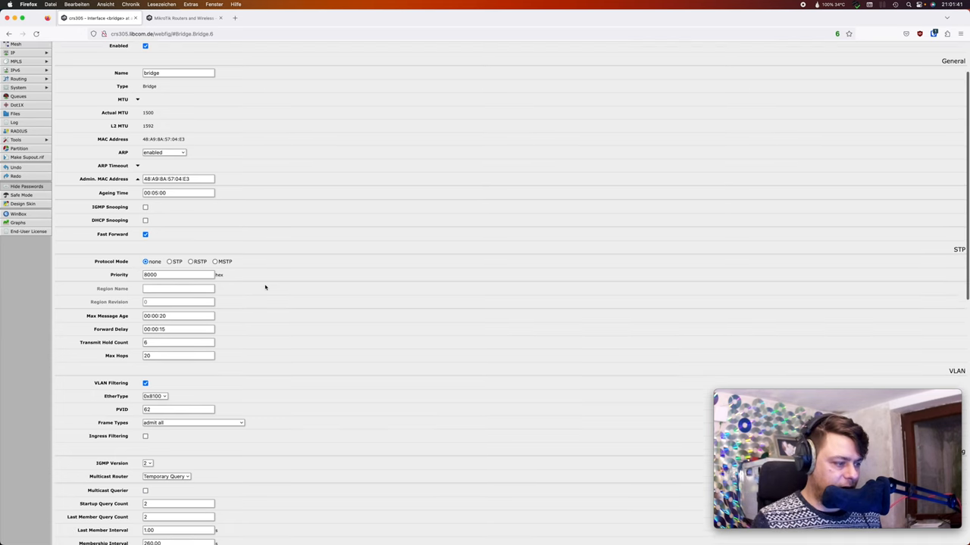
scroll("down", 3)
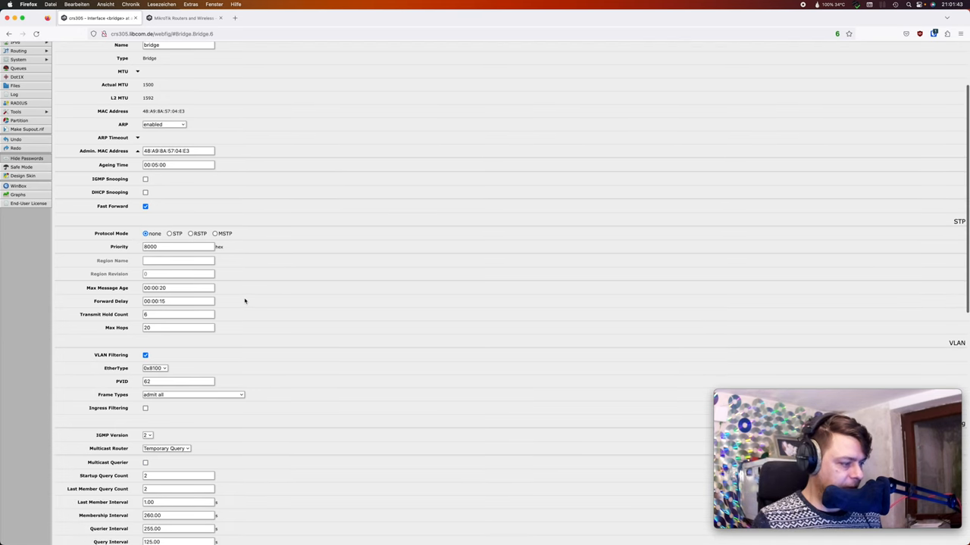
scroll("down", 3)
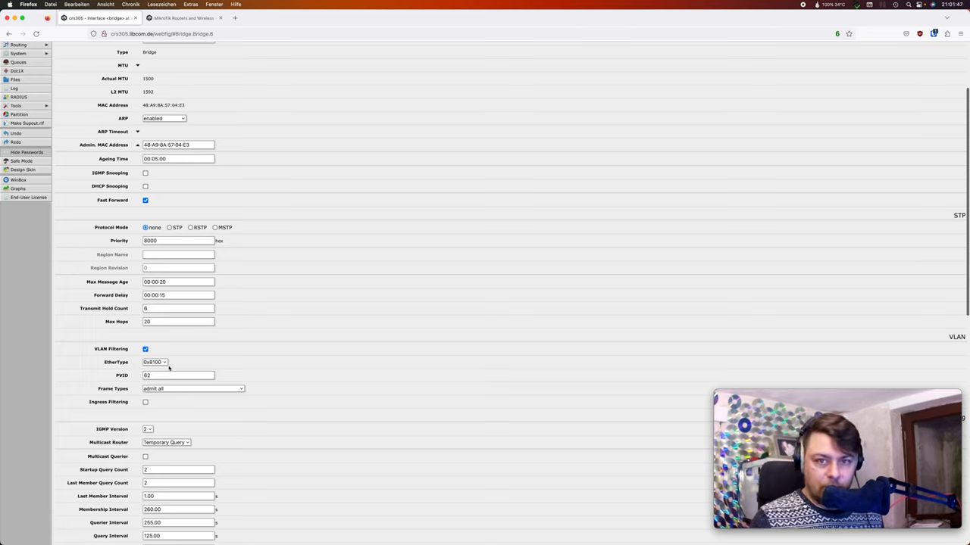
mouse_move(173, 363)
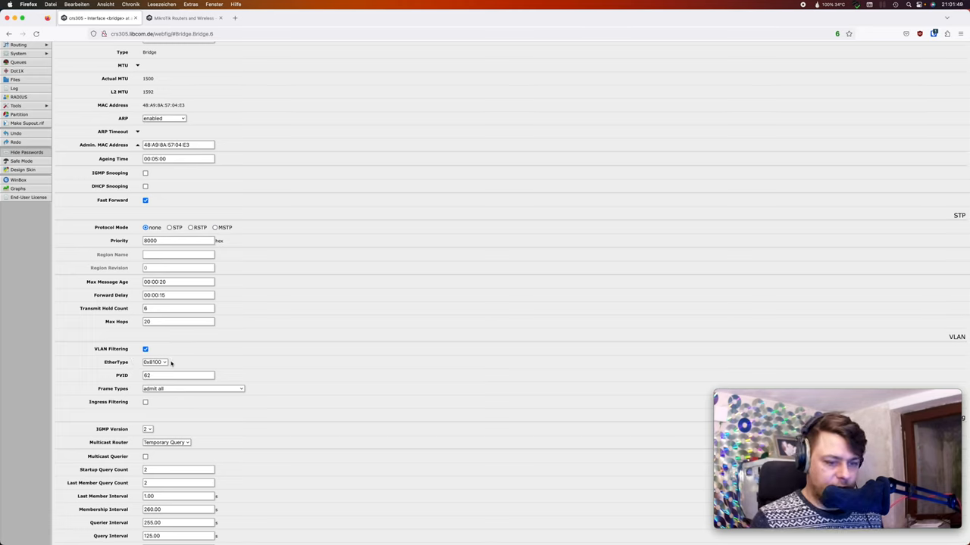
mouse_move(189, 362)
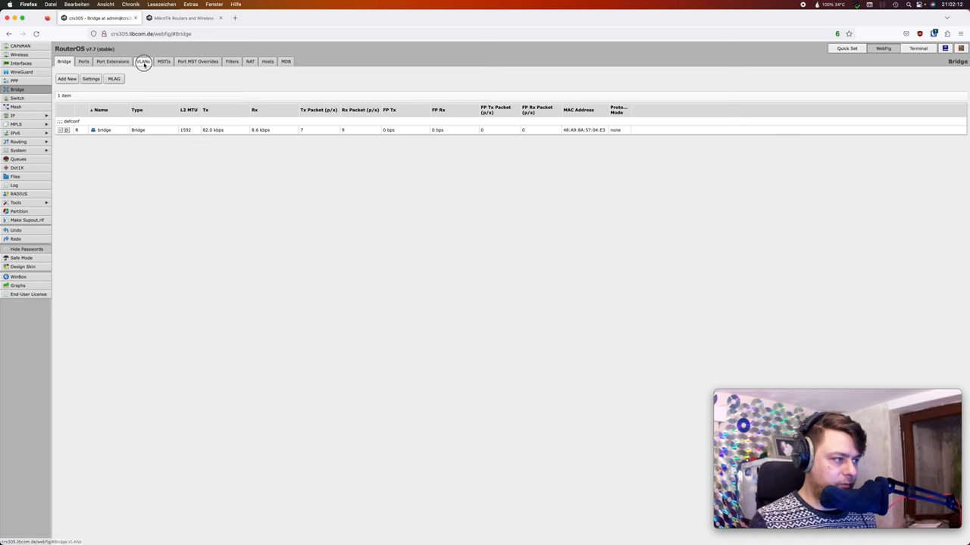
left_click(142, 64)
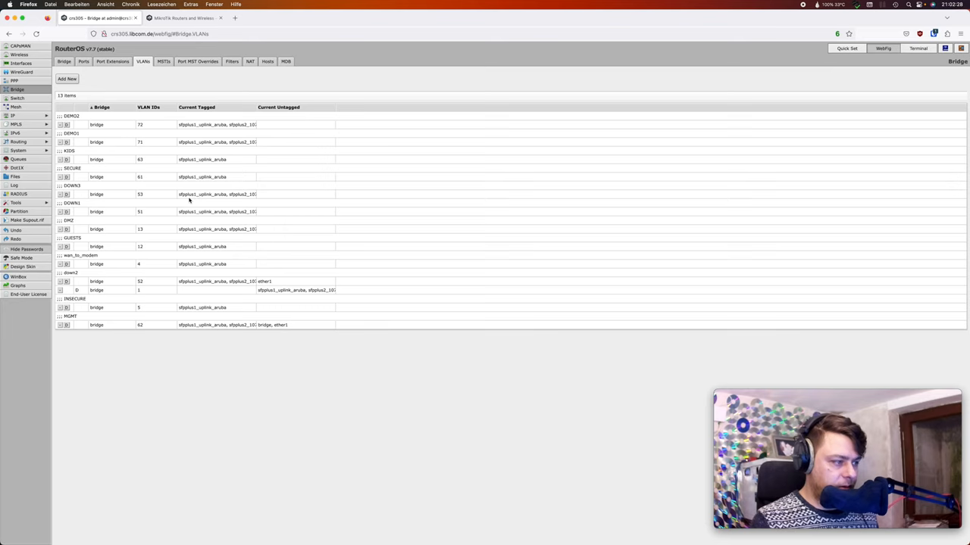
mouse_move(148, 127)
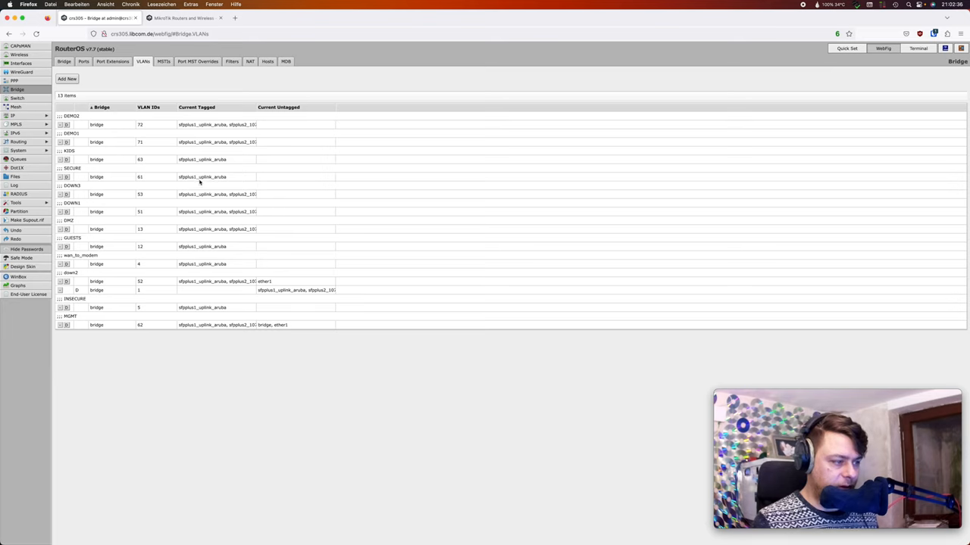
mouse_move(224, 181)
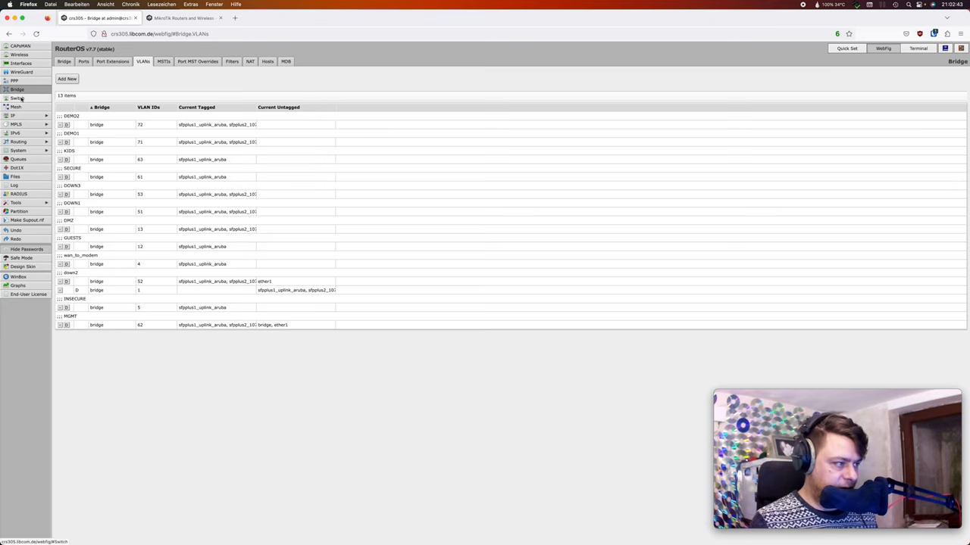
- Inspect the module details of both SFP+ uplink ports, leaving them unchanged
left_click(21, 62)
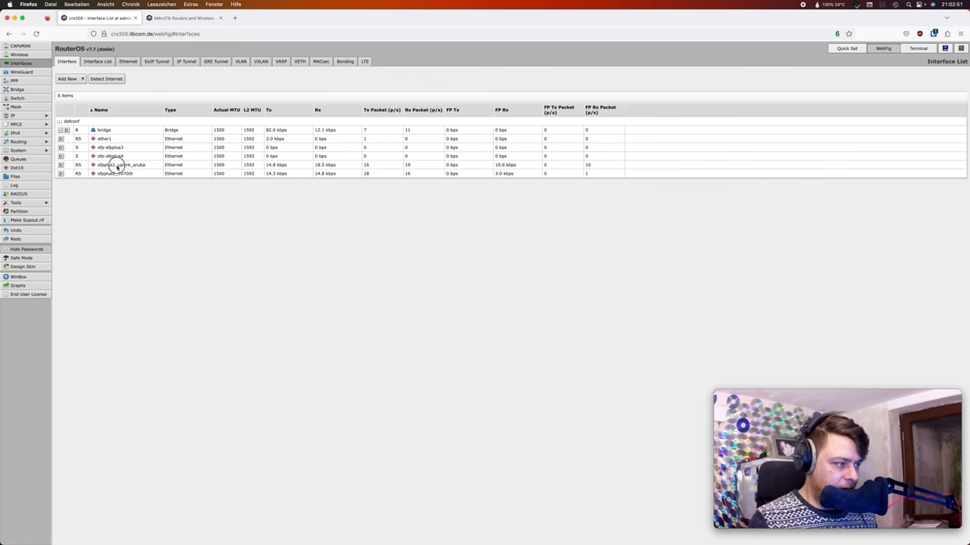
double_click(118, 163)
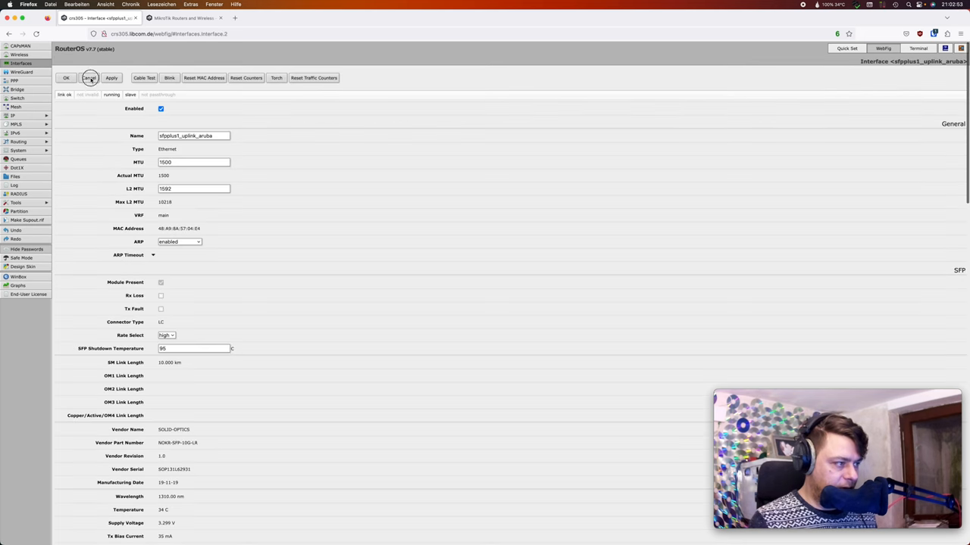
left_click(111, 78)
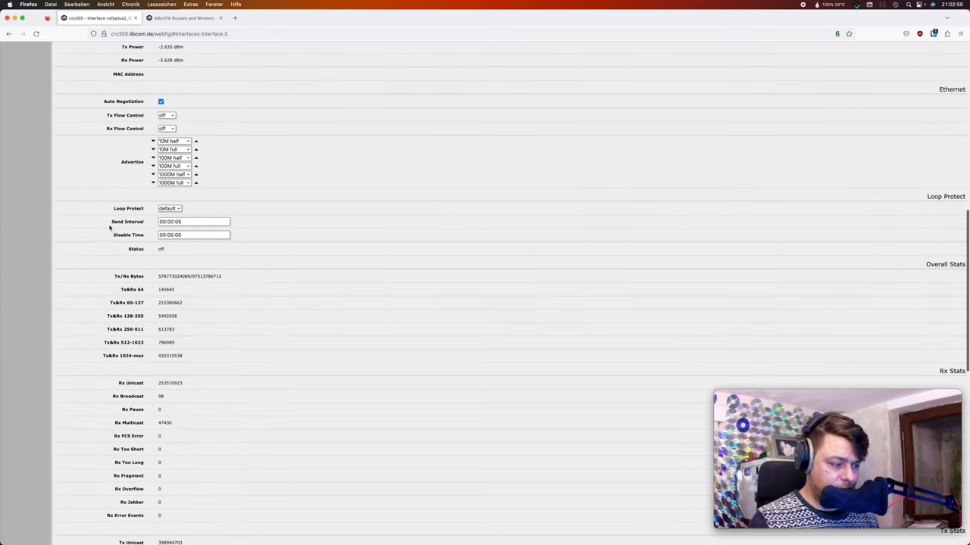
scroll("down", 3)
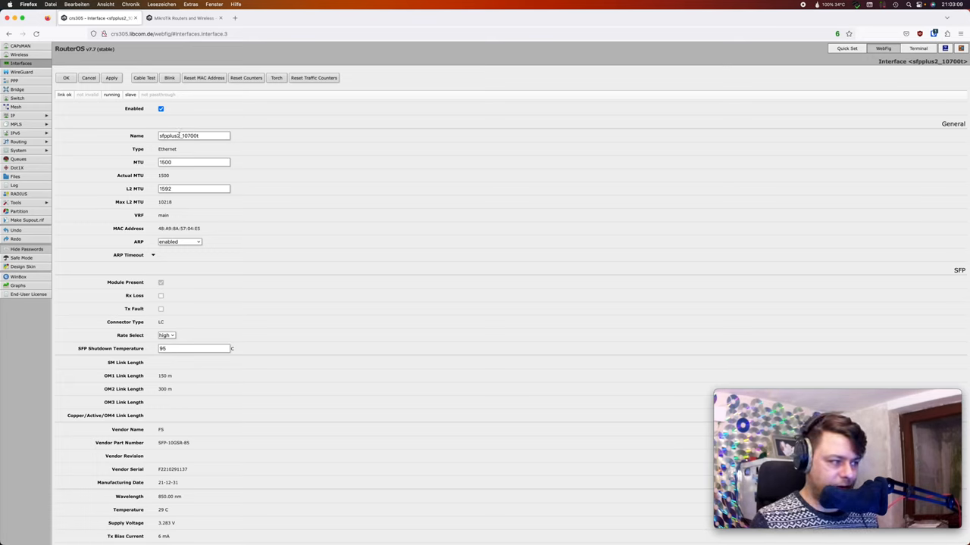
left_click(193, 137)
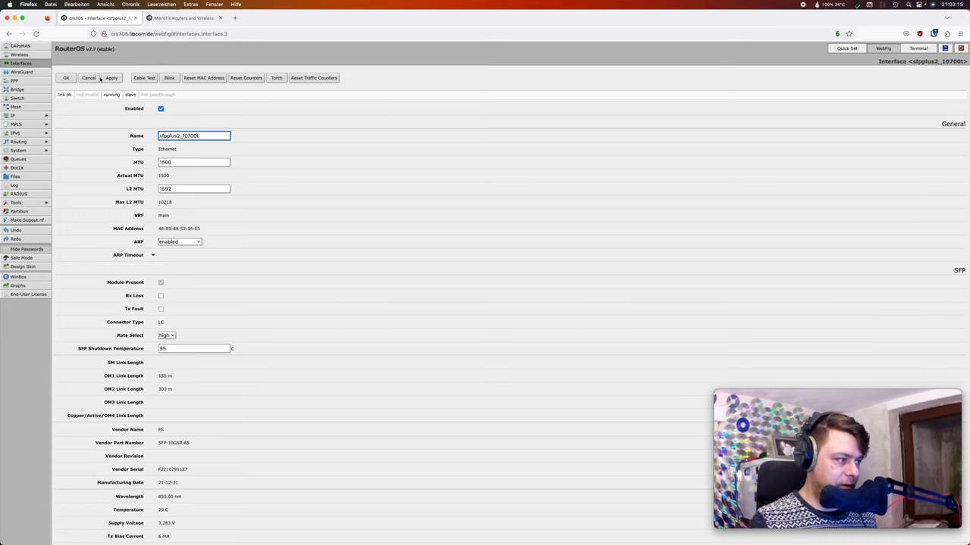
left_click(62, 78)
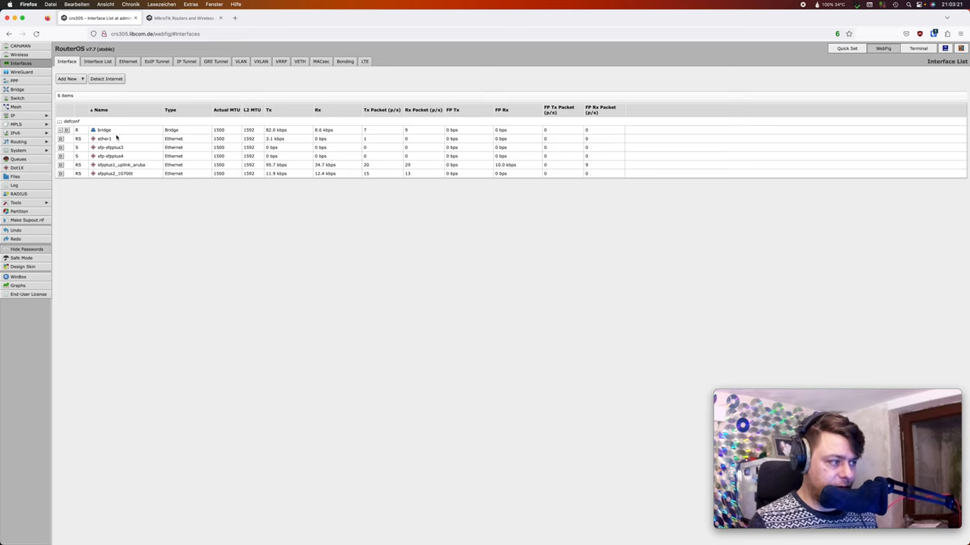
double_click(103, 130)
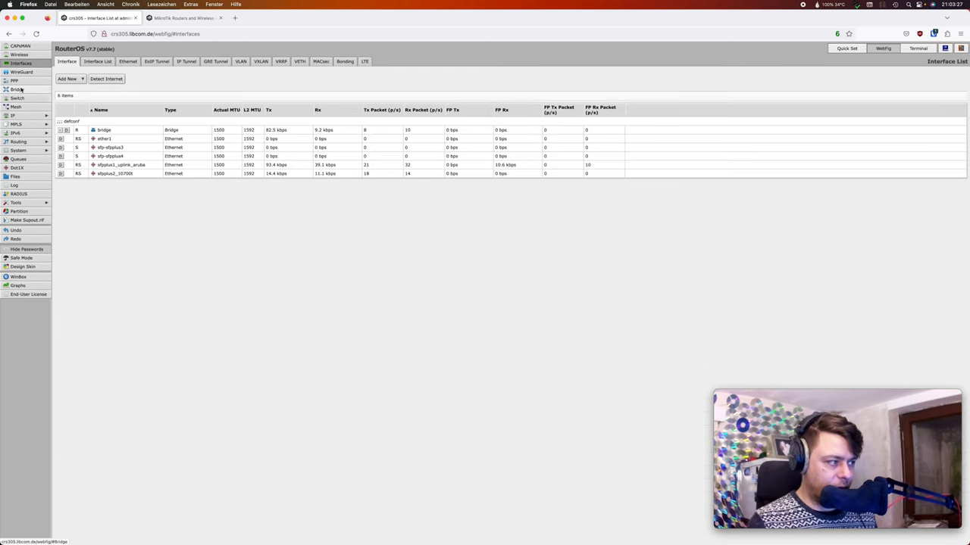
- Review the bridge's settings with VLAN Filtering enabled and leave them unchanged
left_click(17, 88)
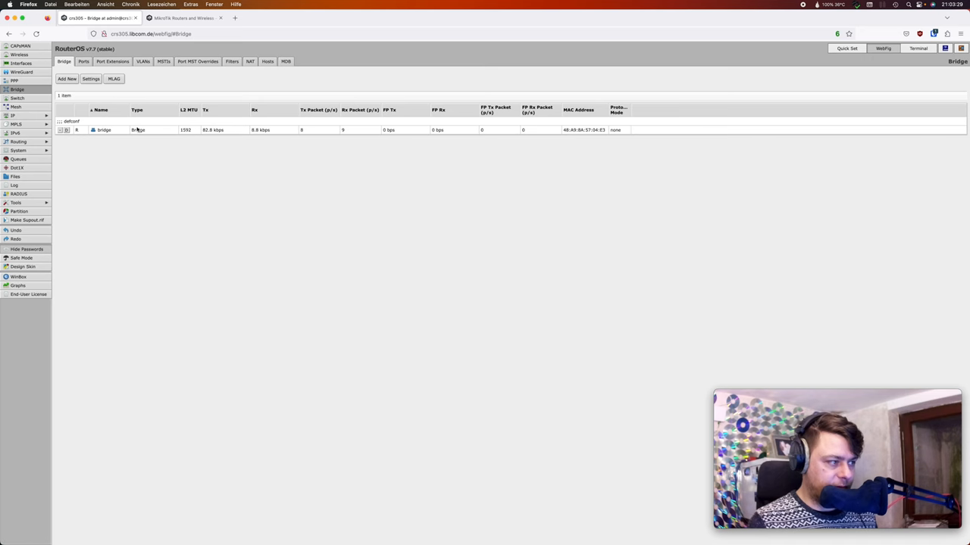
double_click(103, 128)
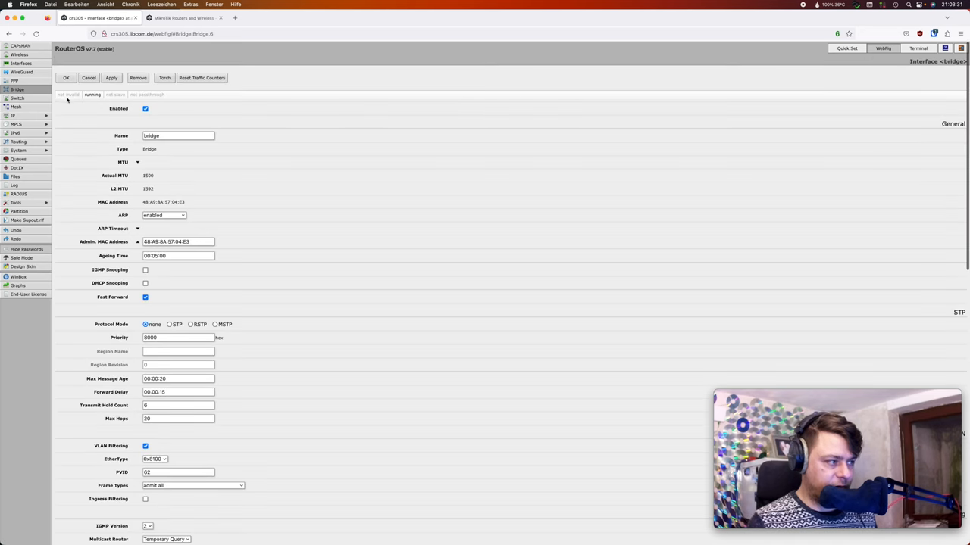
left_click(90, 79)
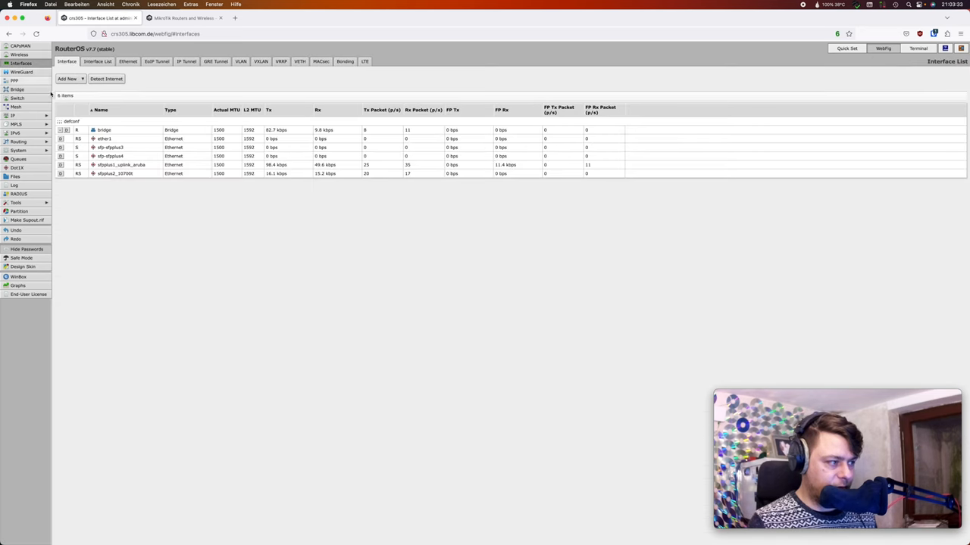
double_click(103, 131)
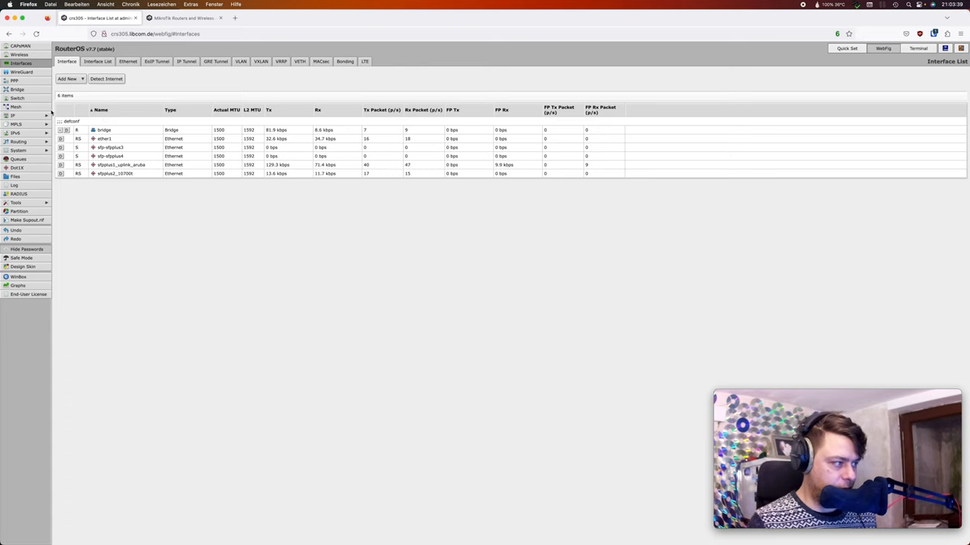
- List the bridge's member ports and inspect the uplink port's bridge-port settings
left_click(17, 90)
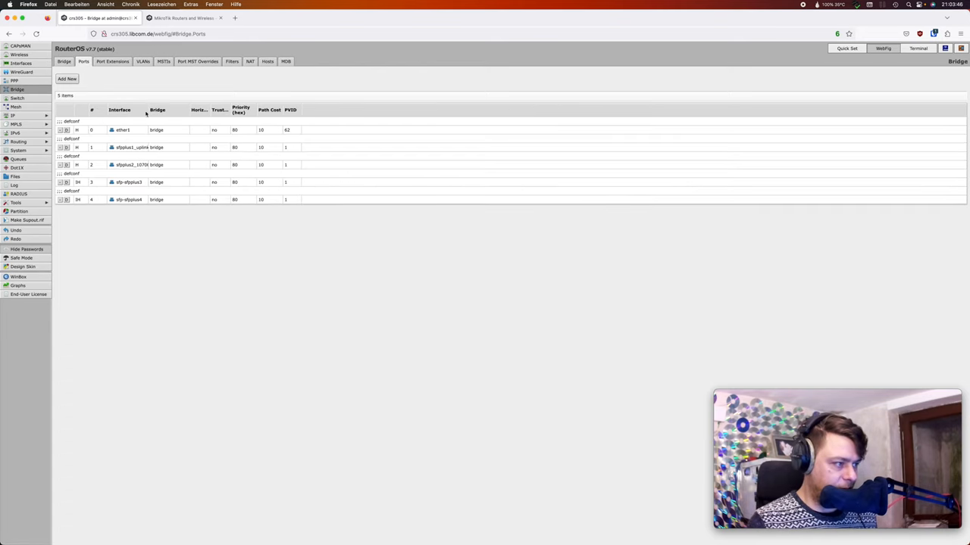
double_click(128, 147)
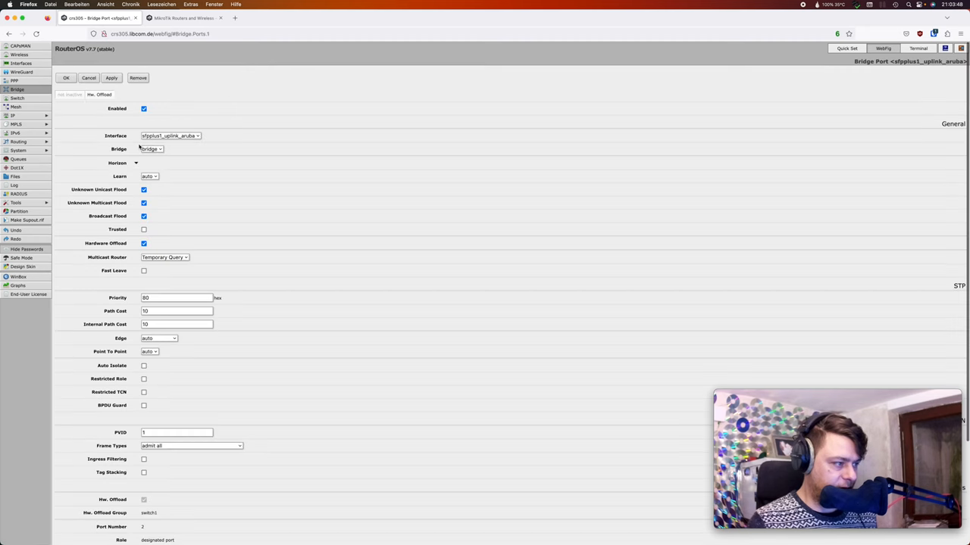
scroll("down", 3)
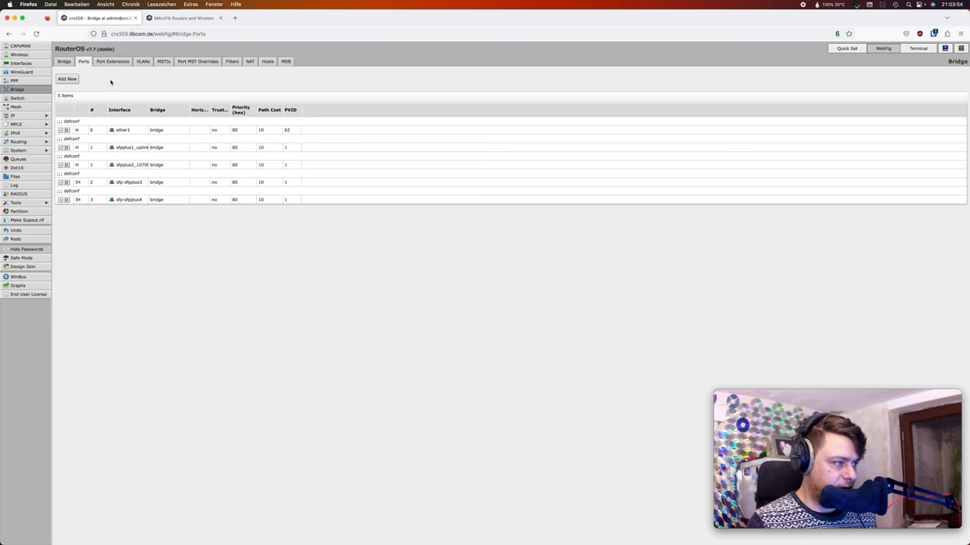
- Check the tagged and untagged ports of VLAN 52 and another bridge VLAN entry, applying them unchanged
left_click(139, 62)
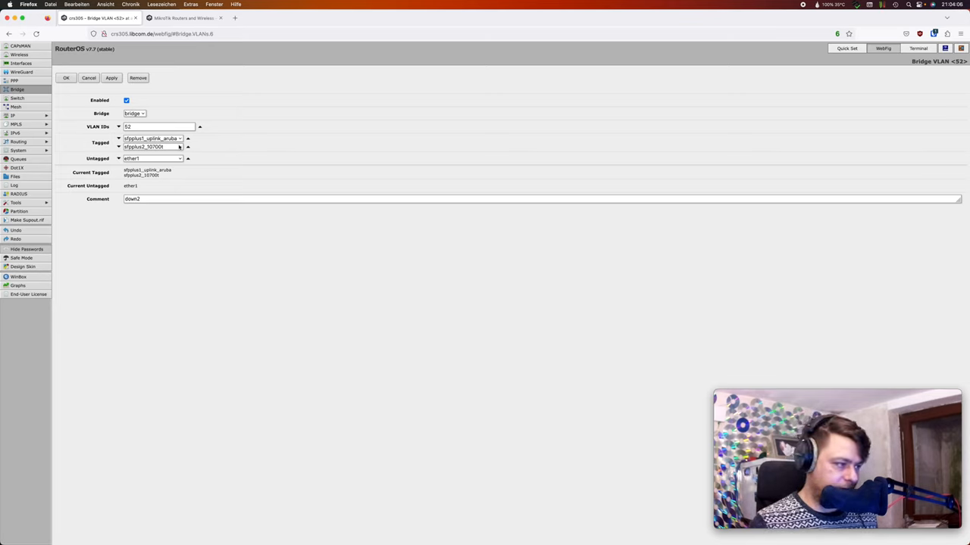
mouse_move(165, 150)
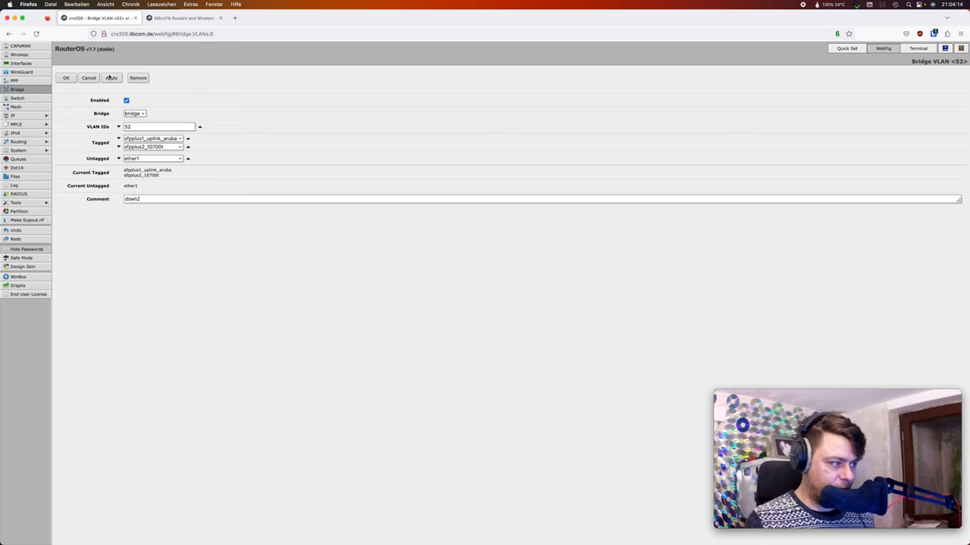
left_click(68, 78)
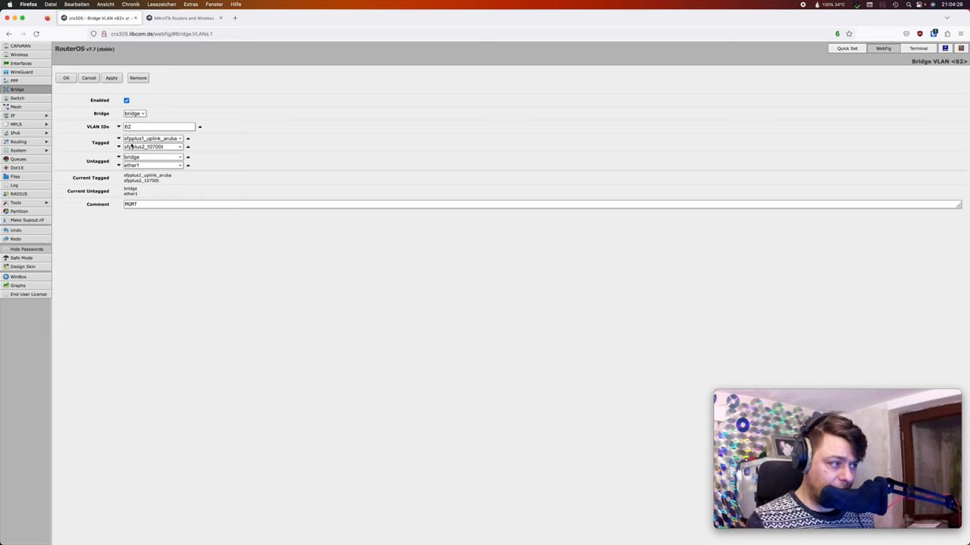
left_click(67, 79)
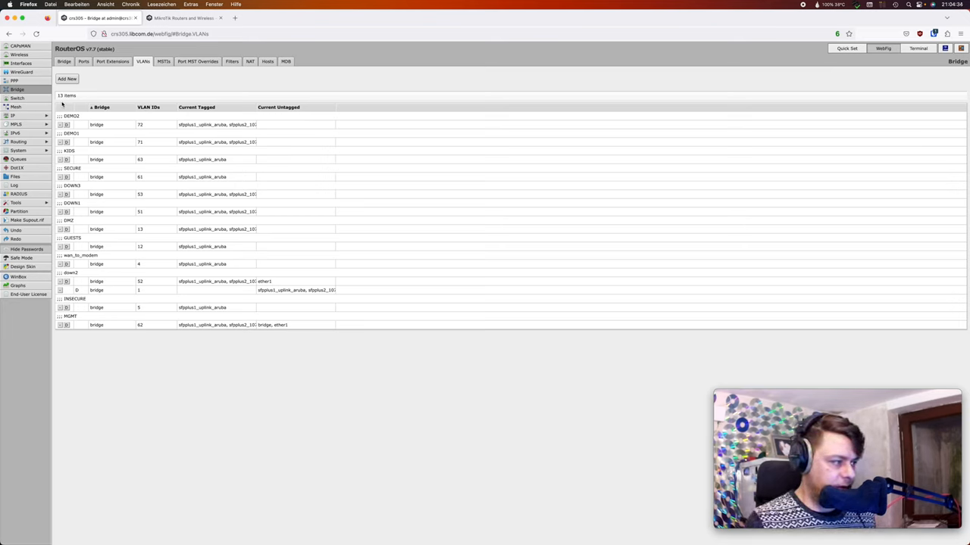
- Review the bridge's IPv4 address entry in IP Addresses without changing it
left_click(13, 115)
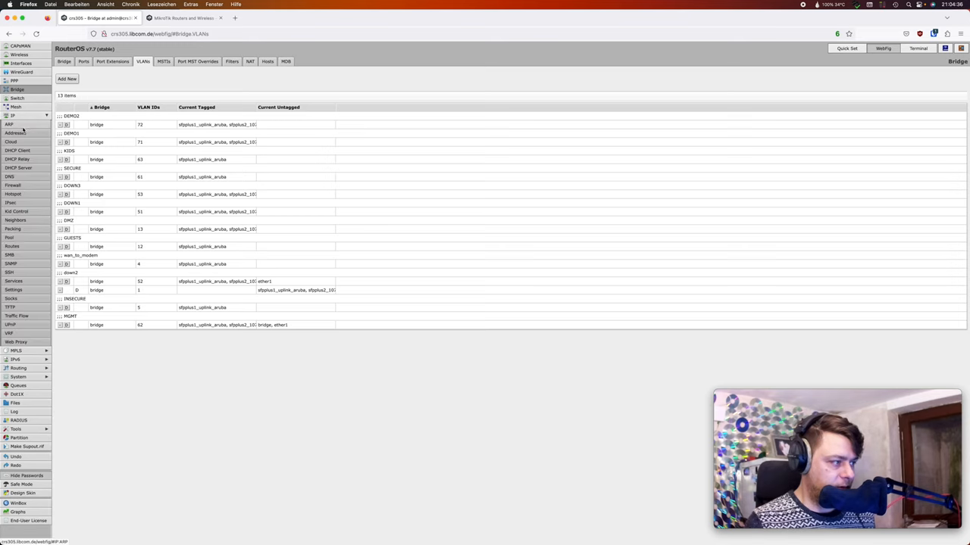
left_click(18, 133)
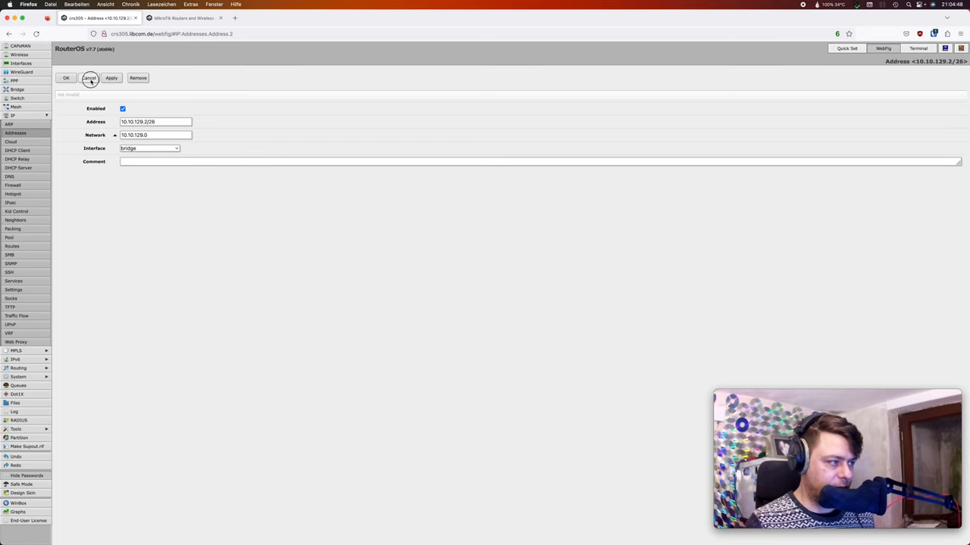
left_click(91, 79)
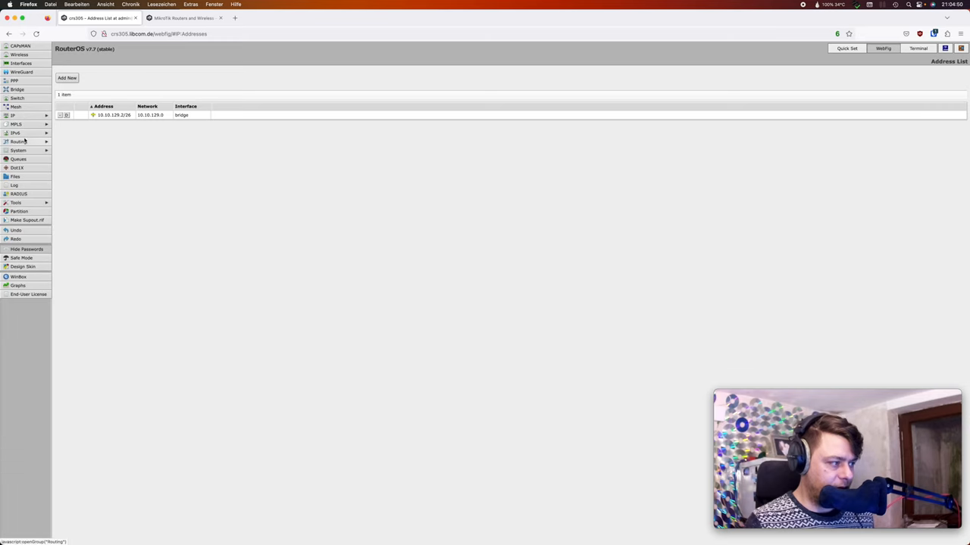
left_click(14, 132)
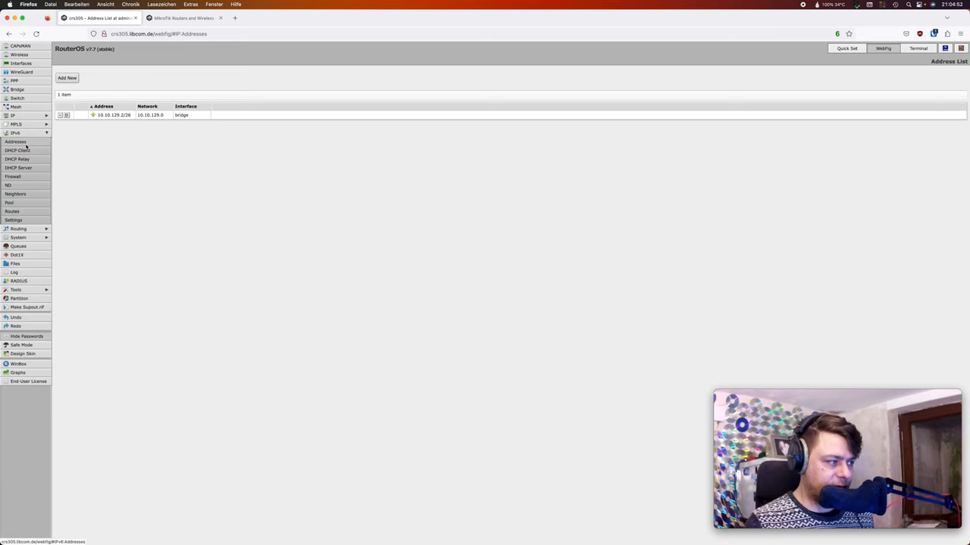
- Show the bridge's three IPv6 addresses, abandoning a new-address entry
left_click(16, 143)
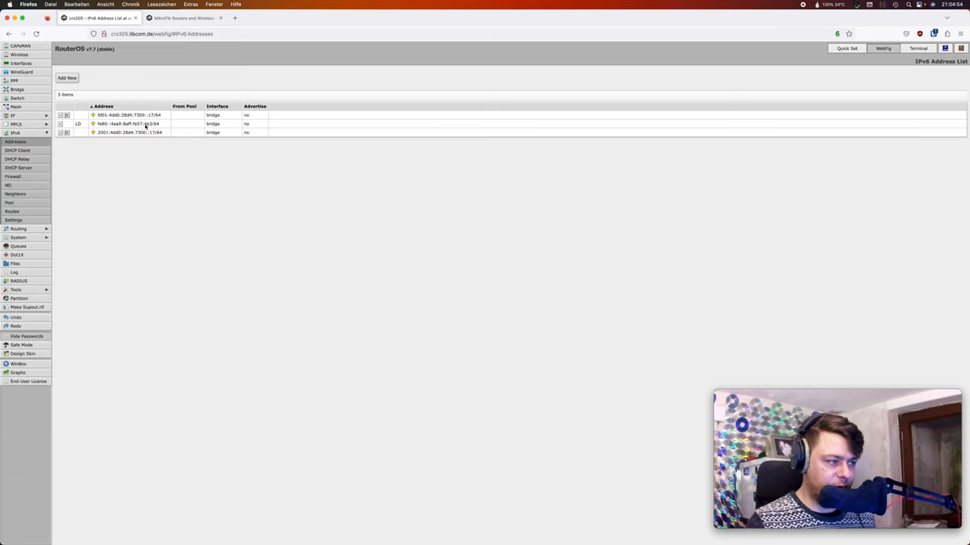
left_click(44, 79)
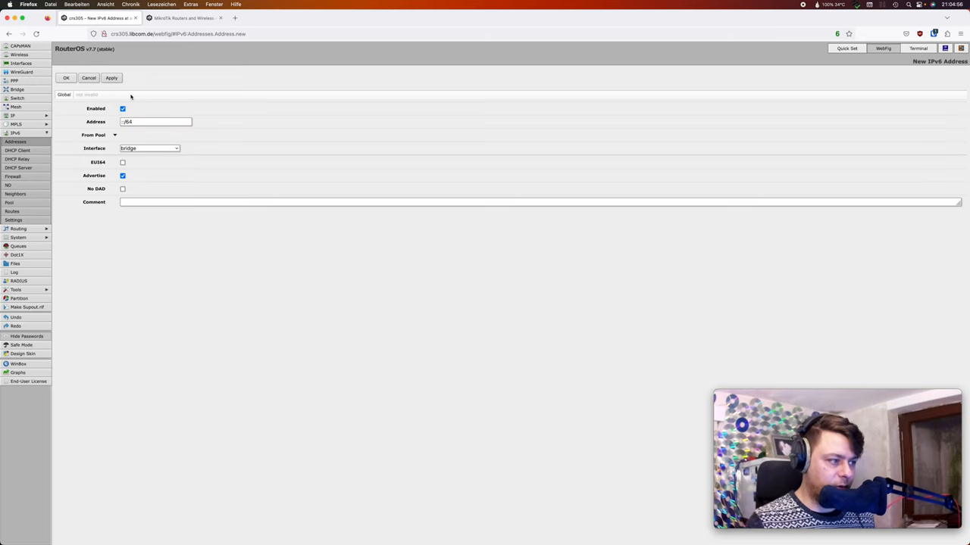
left_click(94, 79)
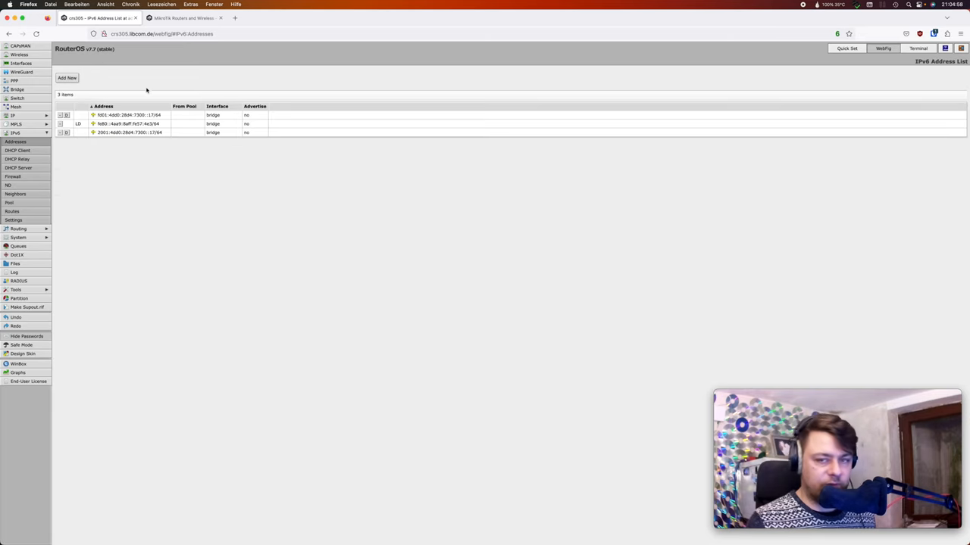
mouse_move(178, 94)
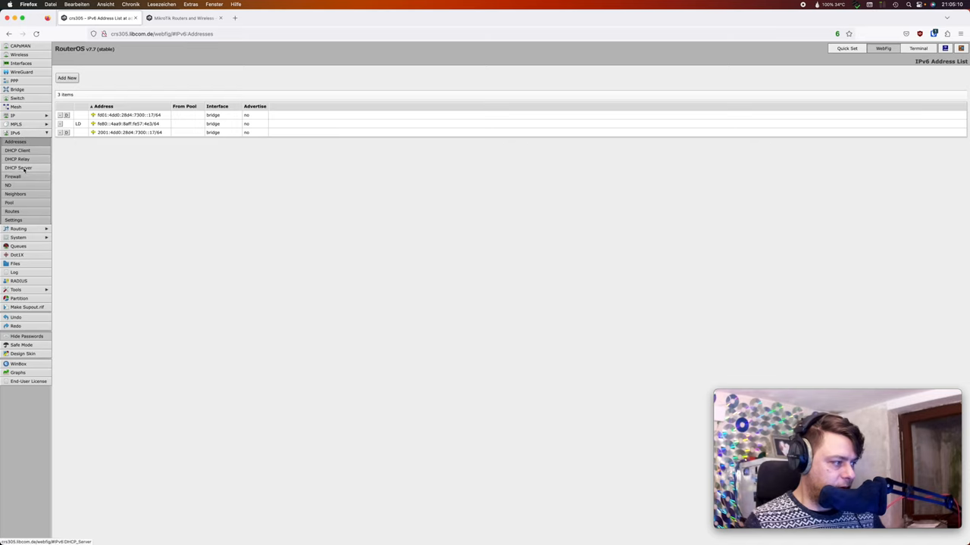
- Inspect the ::/0 IPv6 default route's link-local gateway on the bridge, then close it
left_click(12, 212)
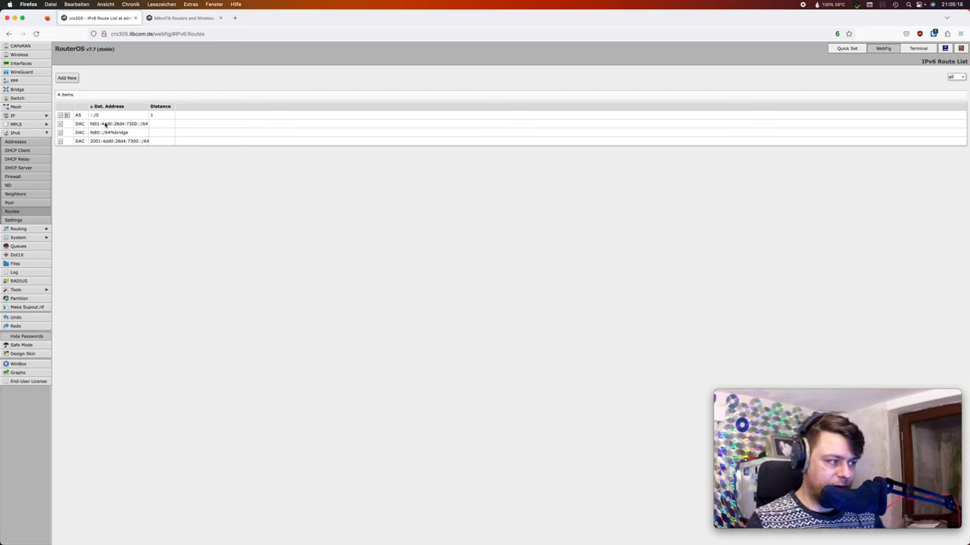
double_click(95, 118)
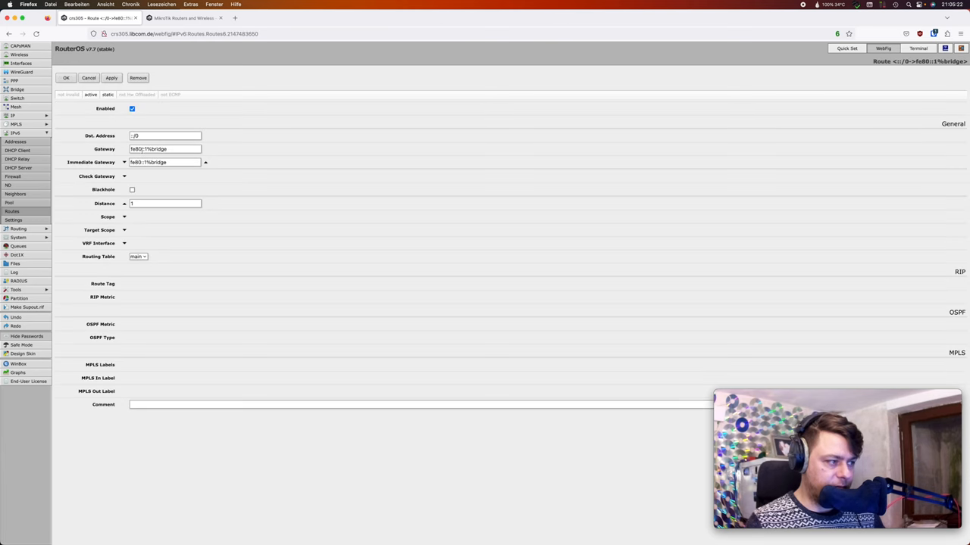
left_click(160, 137)
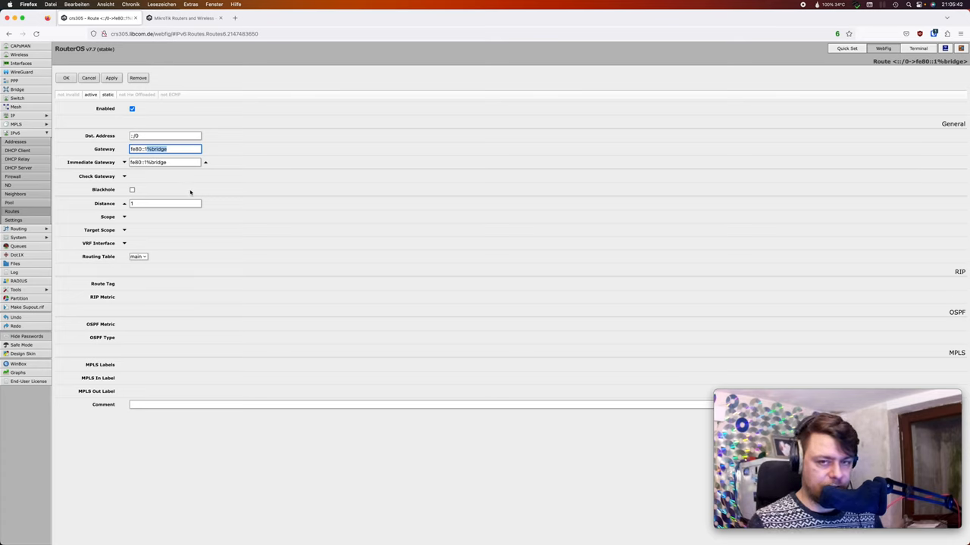
mouse_move(194, 188)
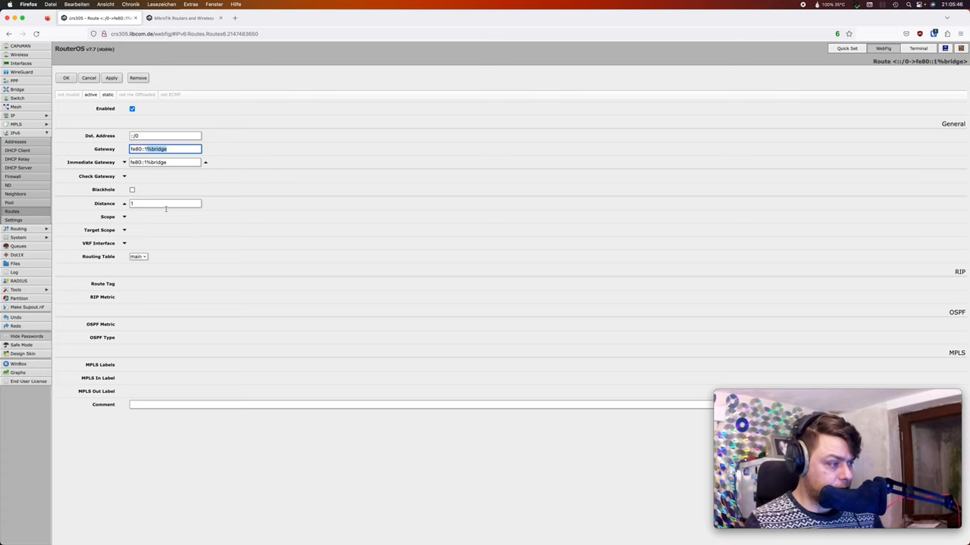
left_click(70, 77)
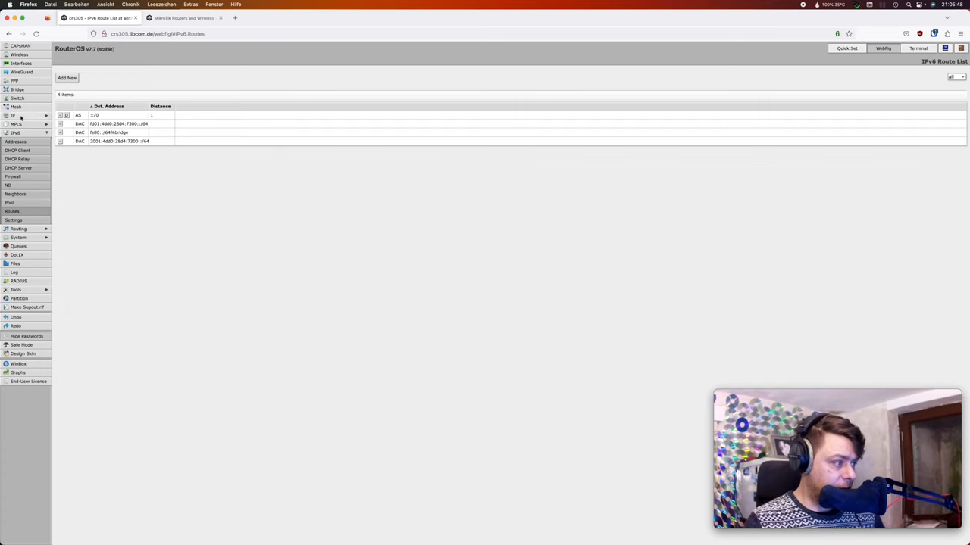
left_click(11, 115)
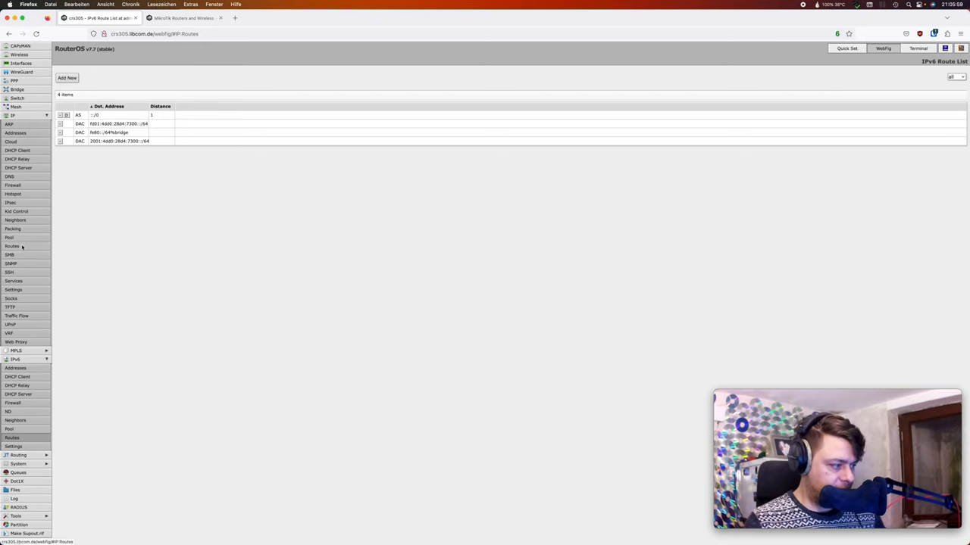
- Show the IPv4 Route List with the default gateway route and the connected bridge route, after a detour into Mesh
left_click(13, 245)
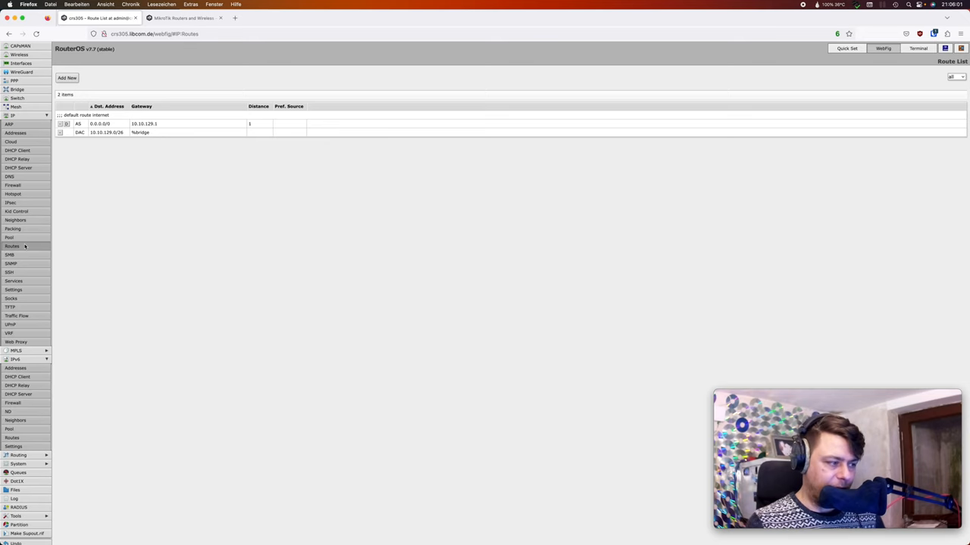
left_click(15, 106)
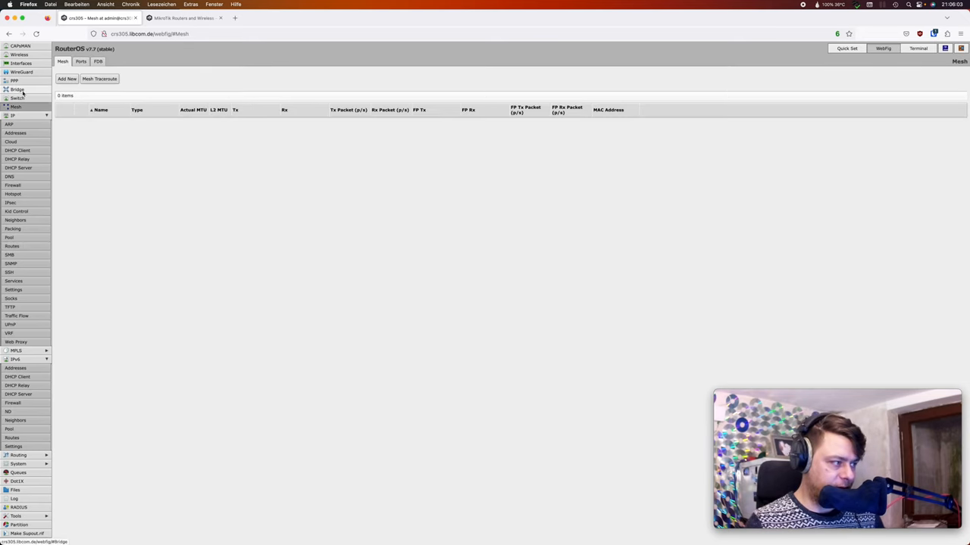
left_click(17, 90)
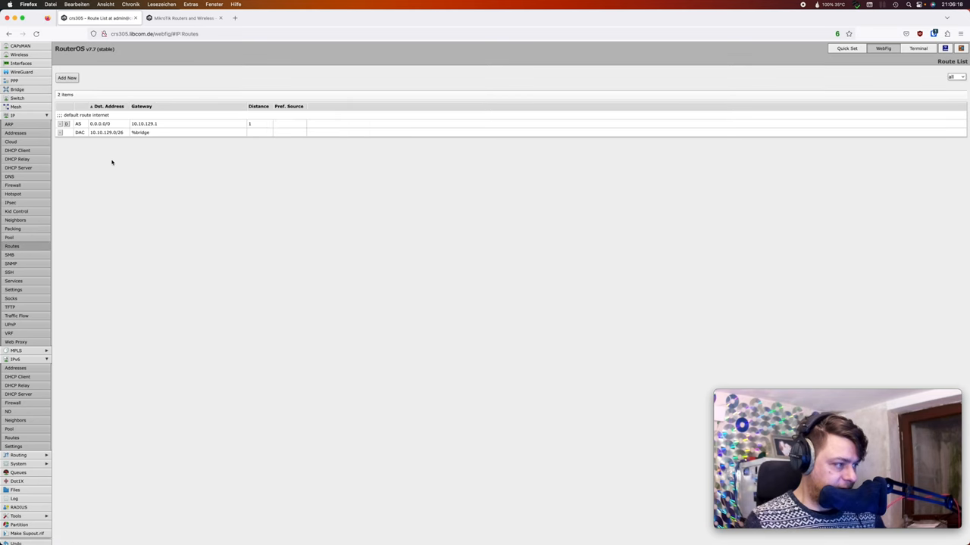
double_click(98, 125)
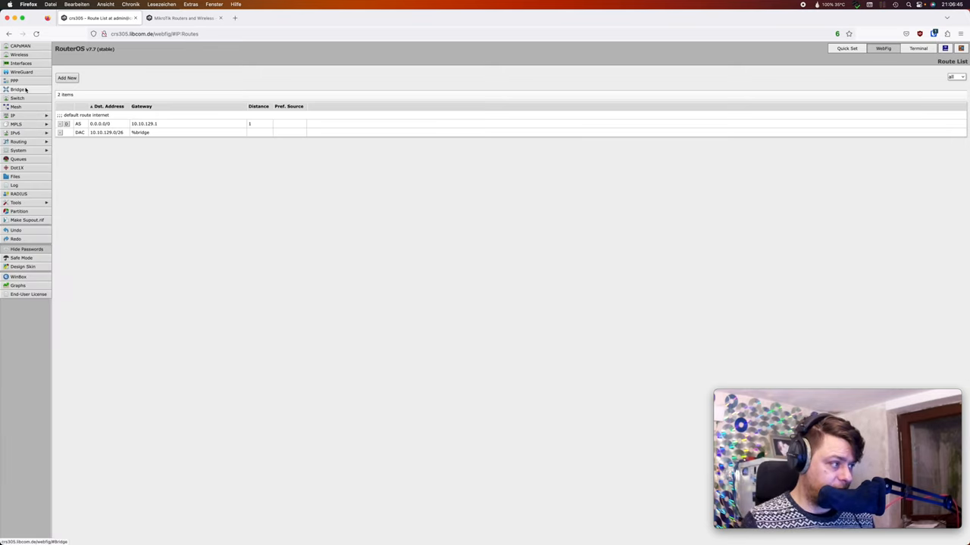
- Review the bridge interface's settings down to VLAN Filtering and return to the Bridge list
left_click(18, 88)
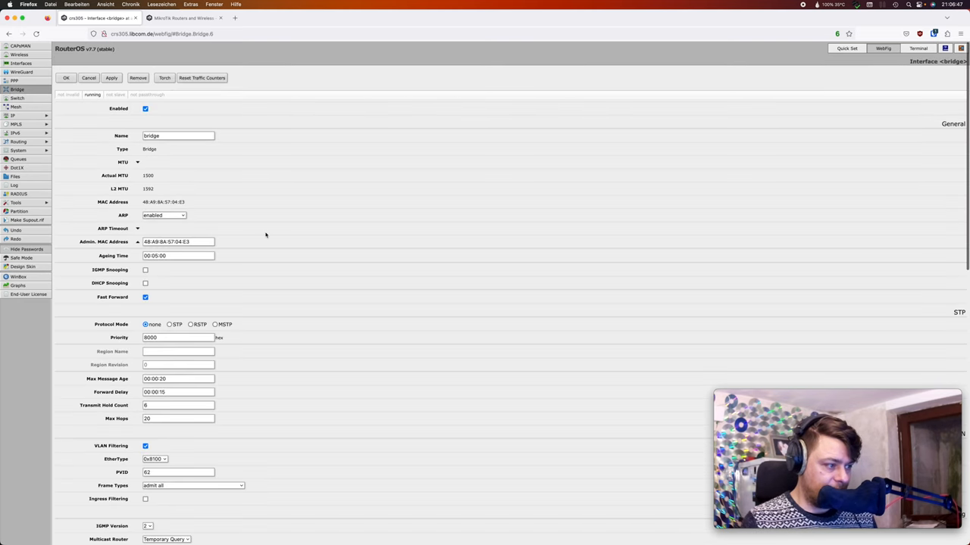
scroll("down", 3)
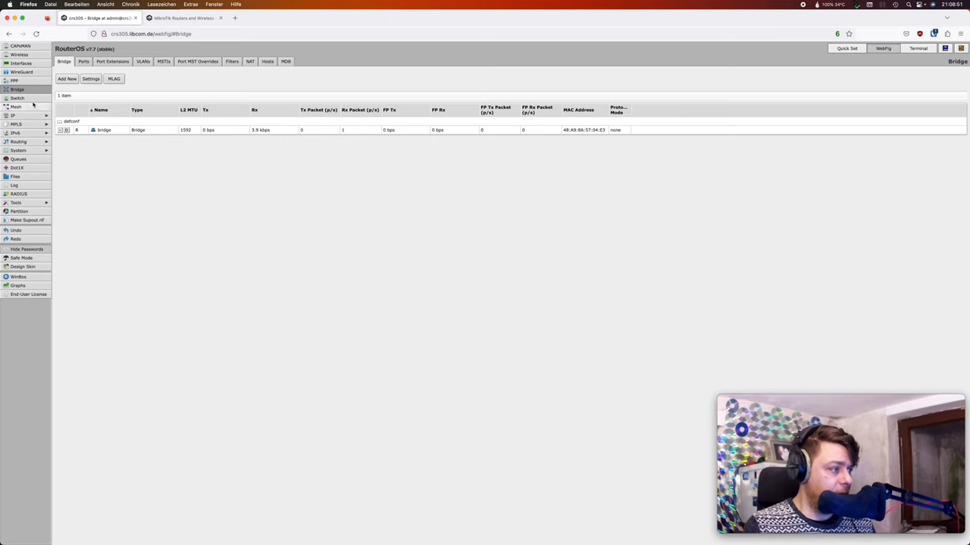
- Check the switch chip overview and interface list, then view MikroTik's CRS switch product catalogue
left_click(18, 97)
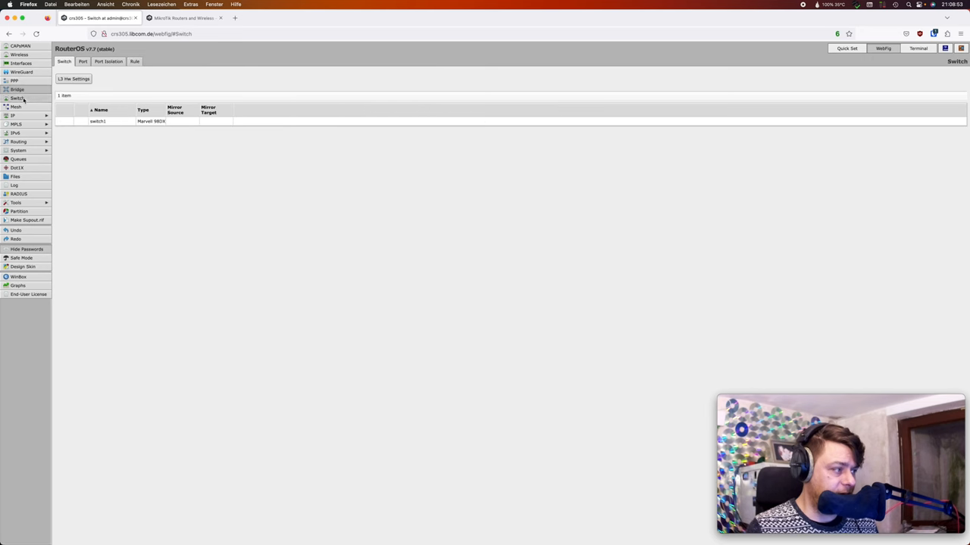
left_click(22, 53)
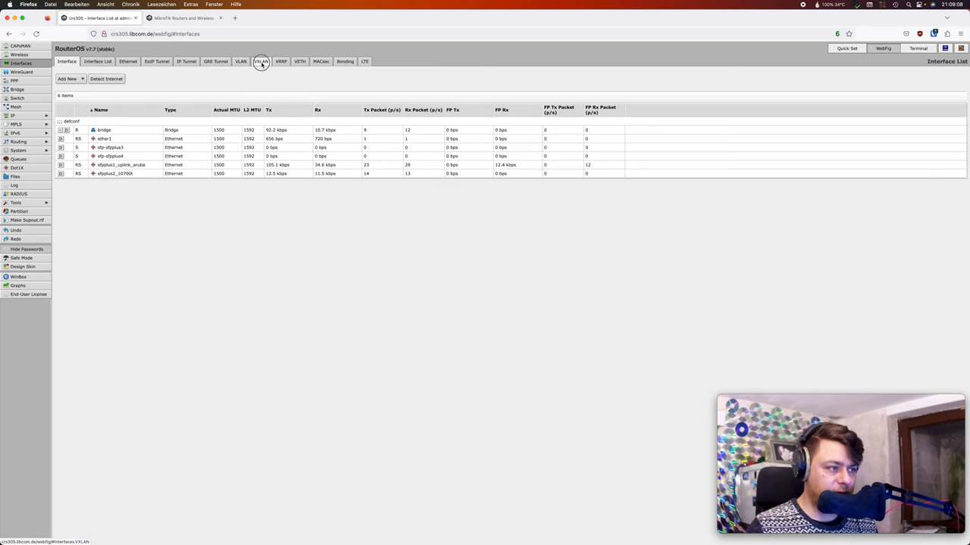
left_click(261, 61)
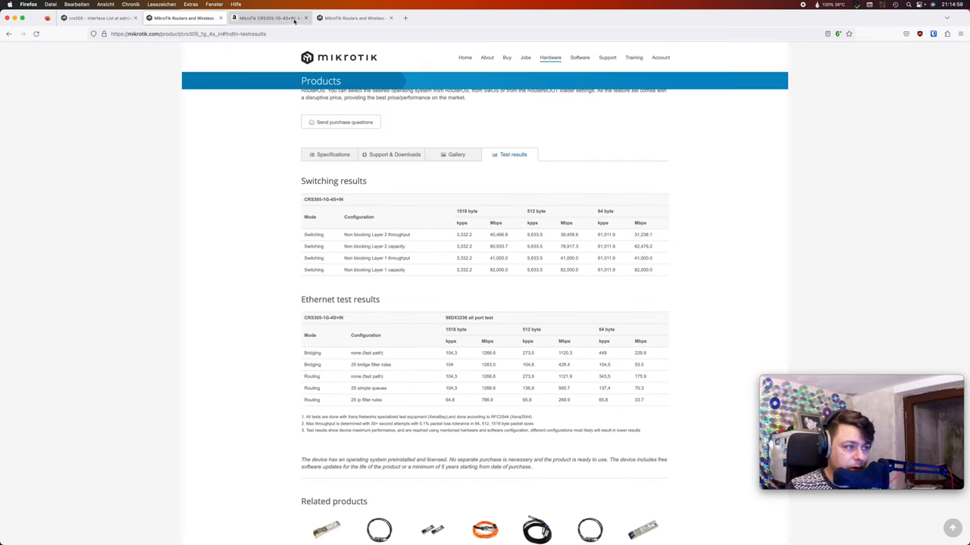
left_click(352, 12)
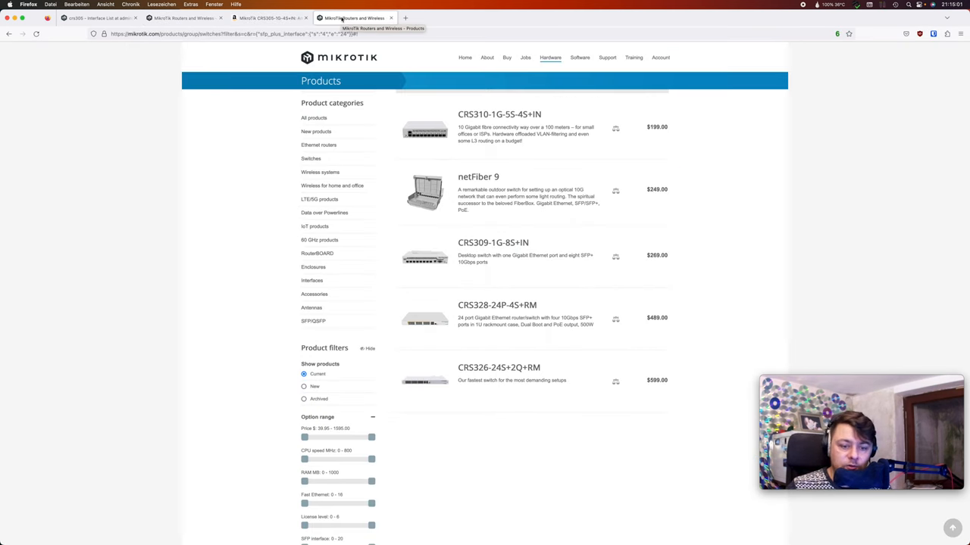